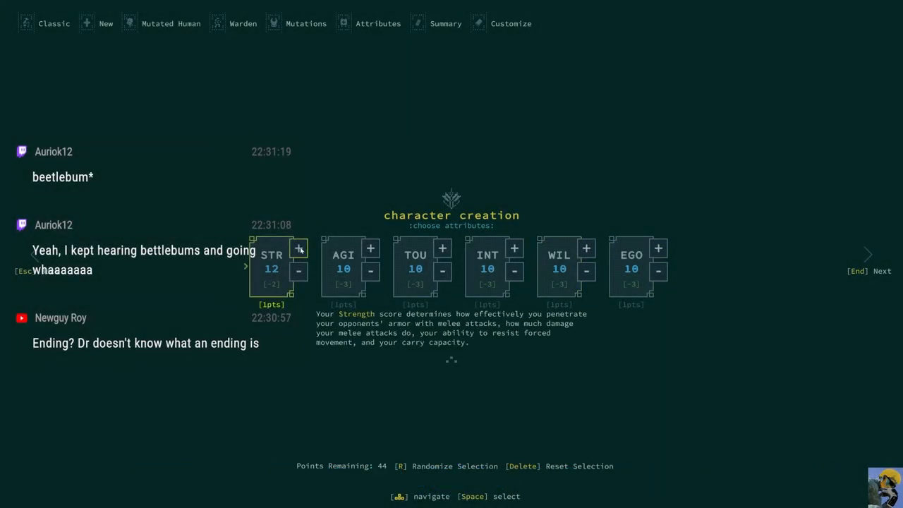
Step: Raise Strength to 26 and start raising Agility
{"action": "left_click", "coordinate": [300, 248]}
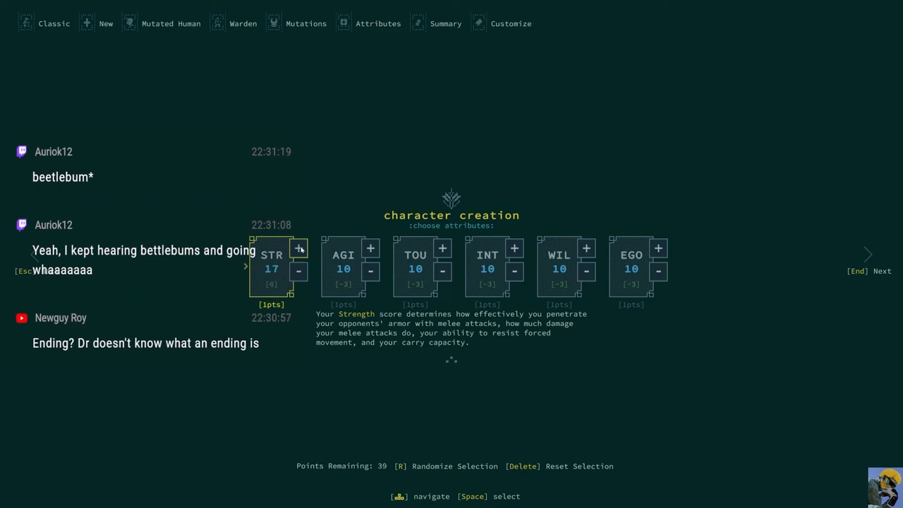
{"action": "left_click", "coordinate": [299, 248]}
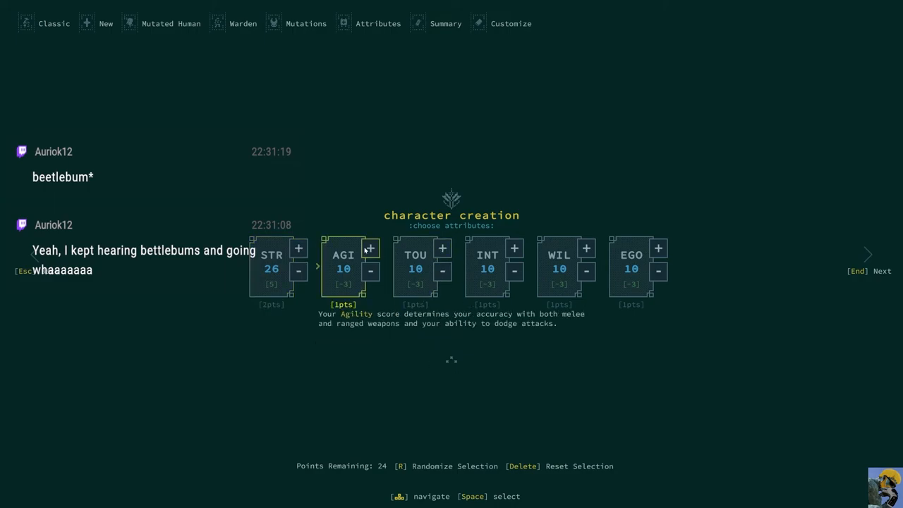
{"action": "left_click", "coordinate": [370, 248]}
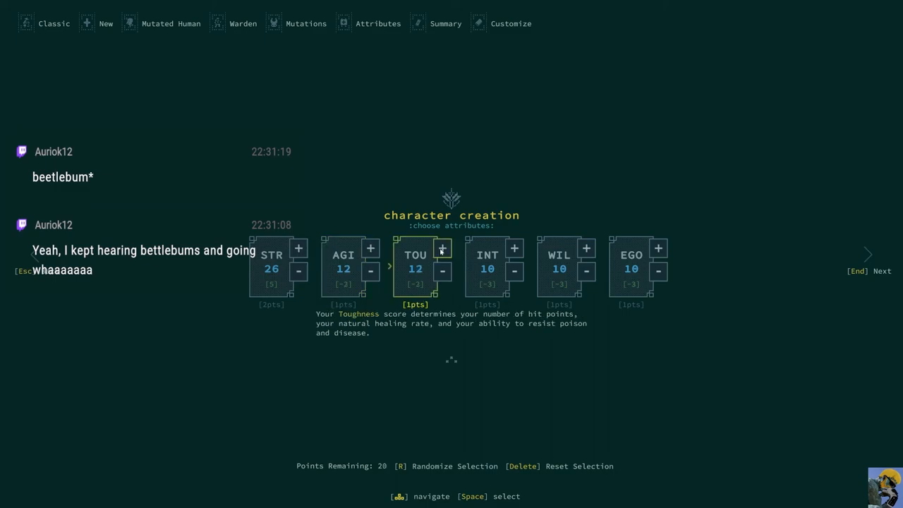
{"action": "key", "text": "Right"}
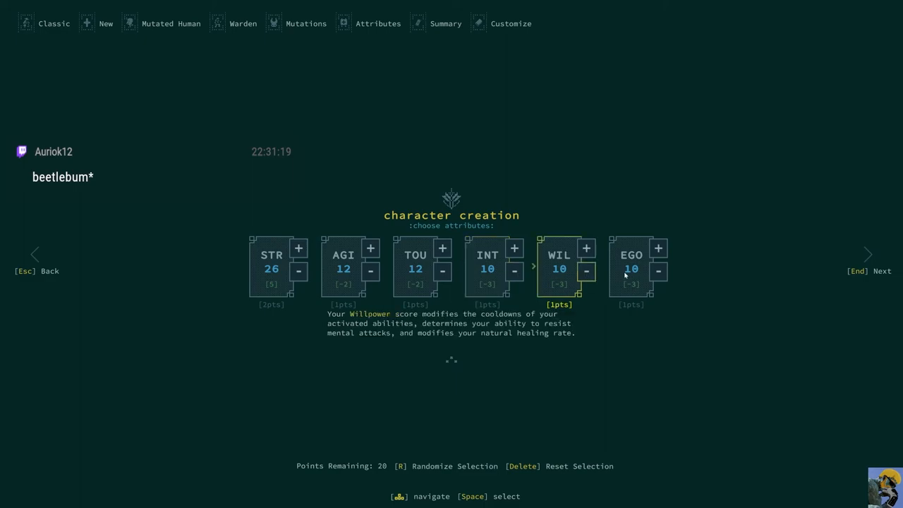
{"action": "mouse_move", "coordinate": [443, 248]}
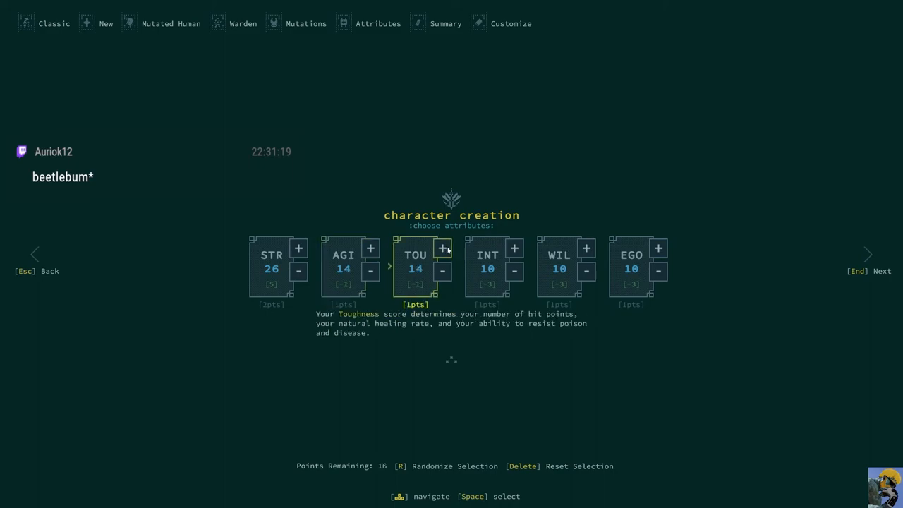
Step: Raise Toughness to 22, finish Agility at 18 and continue to the build summary
{"action": "left_click", "coordinate": [443, 248]}
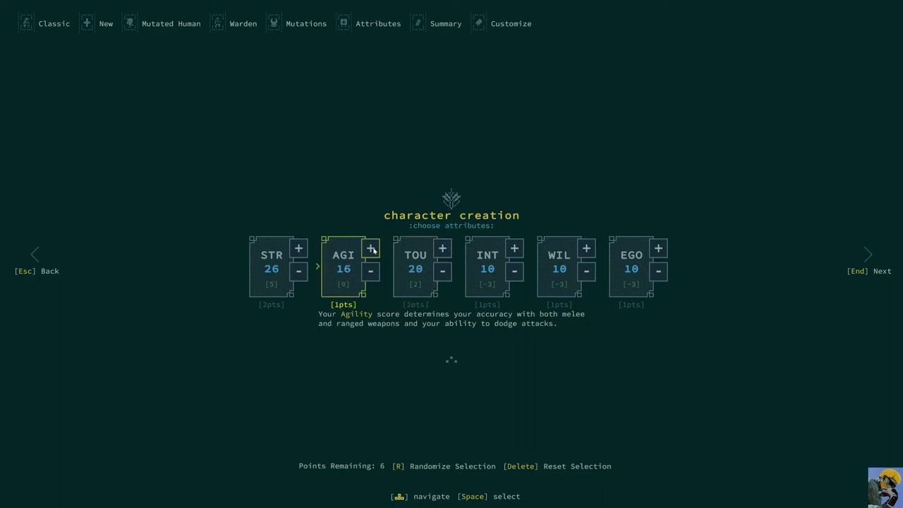
{"action": "left_click", "coordinate": [443, 248]}
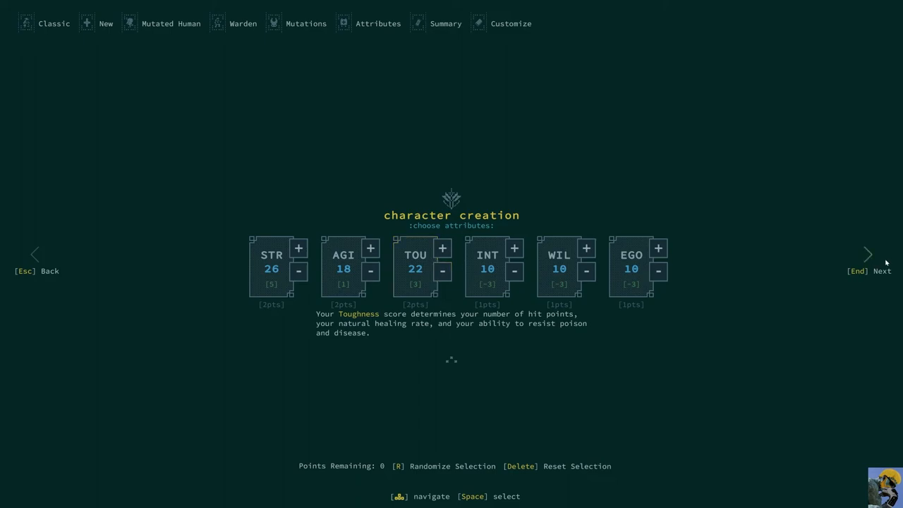
{"action": "left_click", "coordinate": [869, 254]}
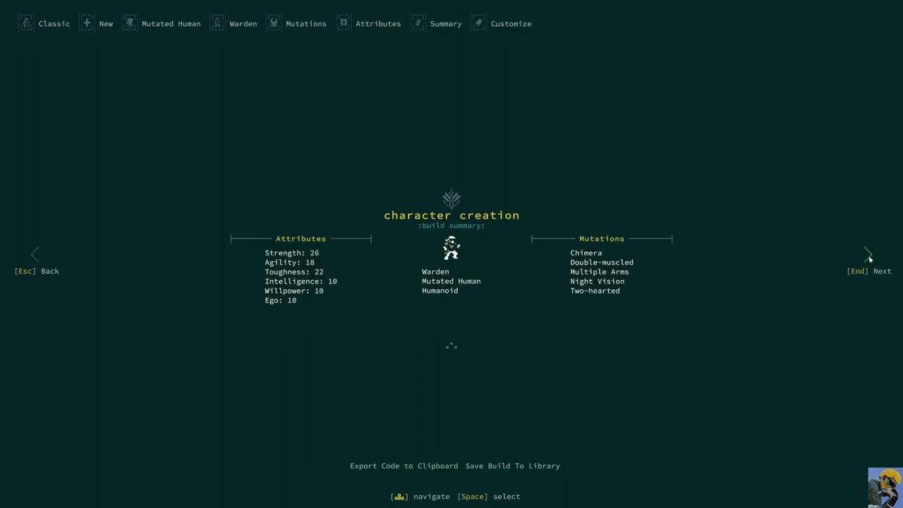
{"action": "mouse_move", "coordinate": [620, 334]}
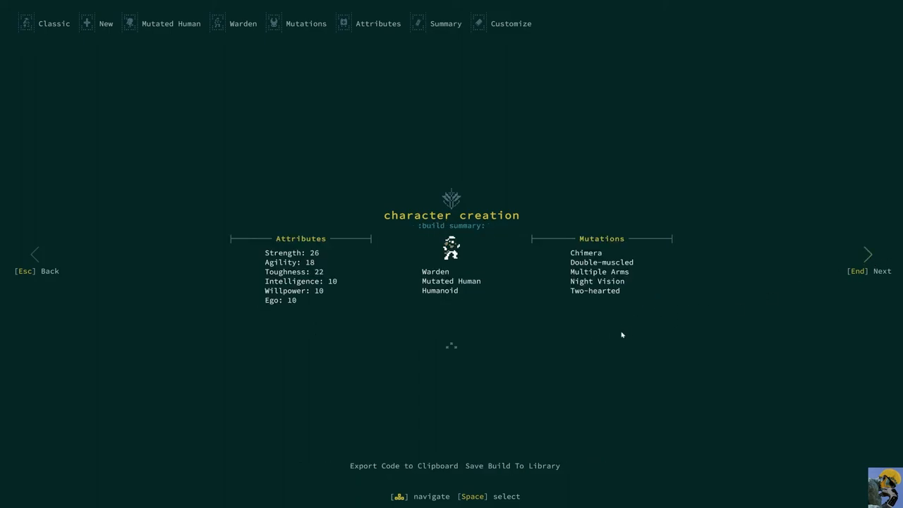
{"action": "mouse_move", "coordinate": [533, 311]}
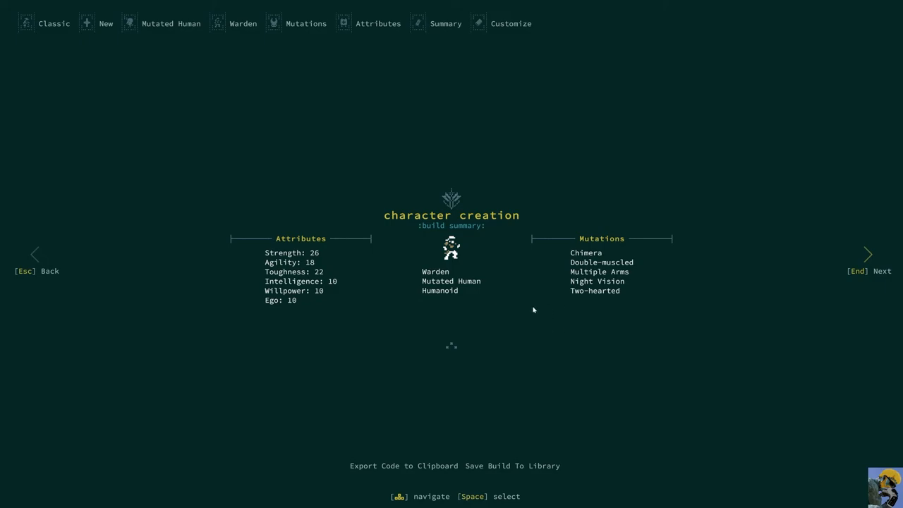
{"action": "mouse_move", "coordinate": [329, 275]}
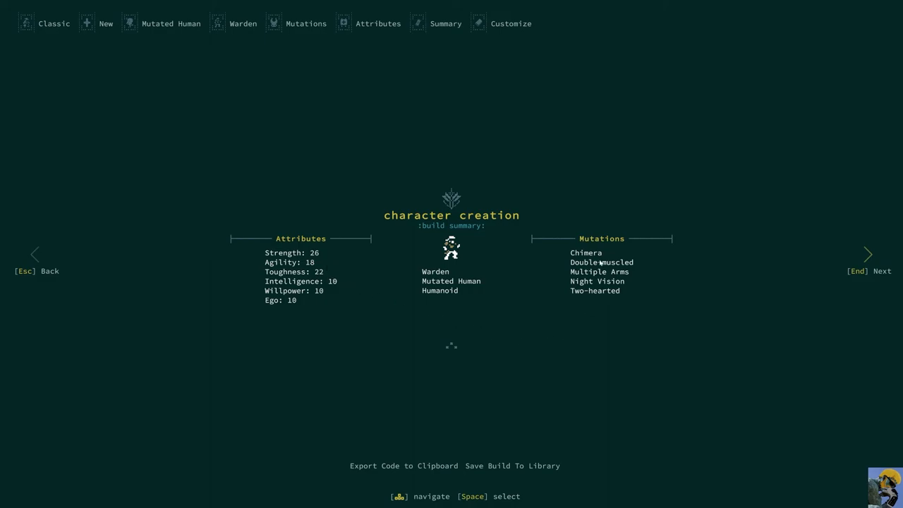
{"action": "mouse_move", "coordinate": [601, 282]}
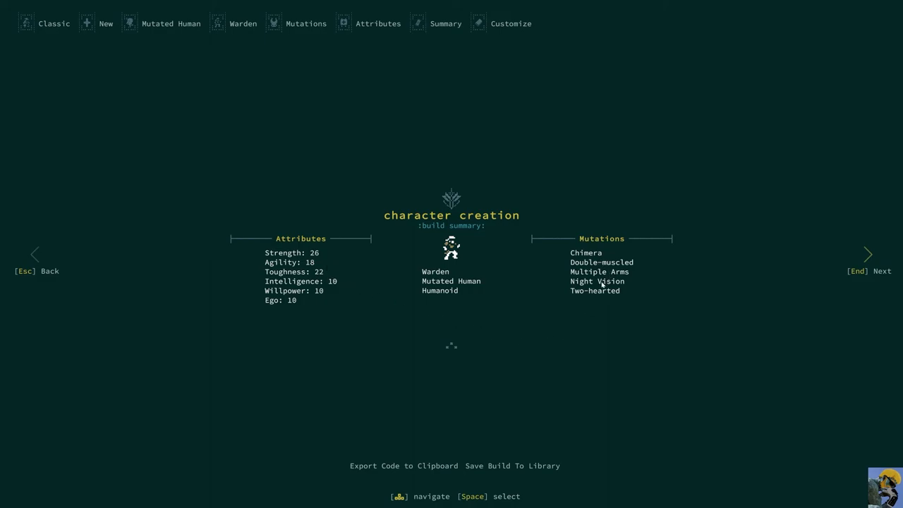
{"action": "mouse_move", "coordinate": [573, 302]}
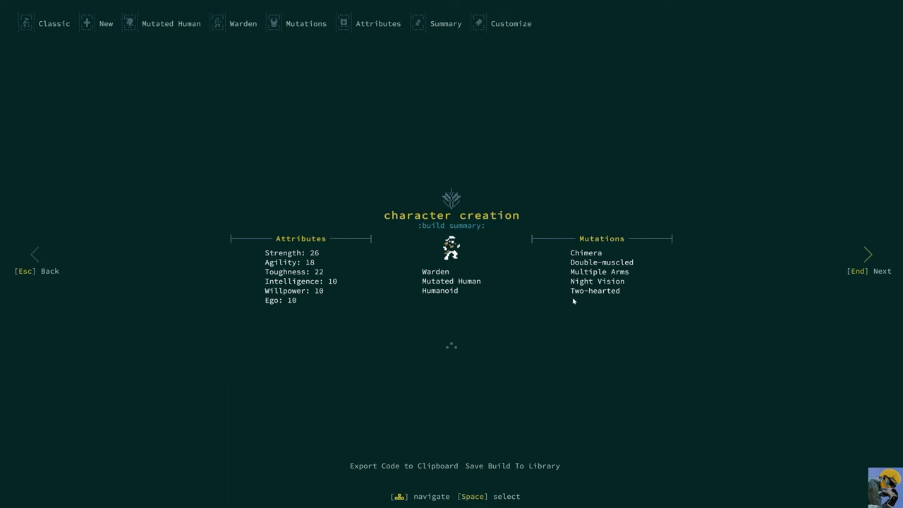
{"action": "mouse_move", "coordinate": [597, 305]}
{"action": "type", "text": "Dr."}
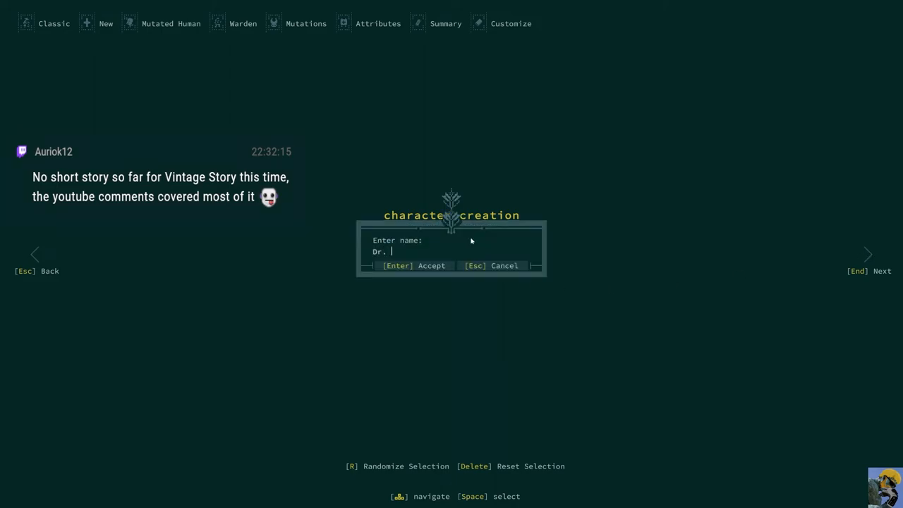
Step: Enter 'Incompeten' as part of the character's name beginning with Dr
{"action": "type", "text": "Incompeten"}
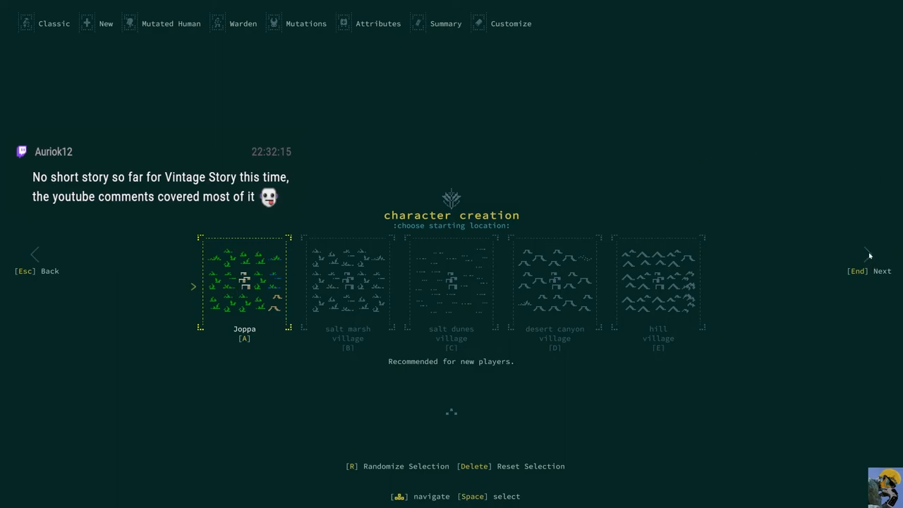
{"action": "mouse_move", "coordinate": [867, 254]}
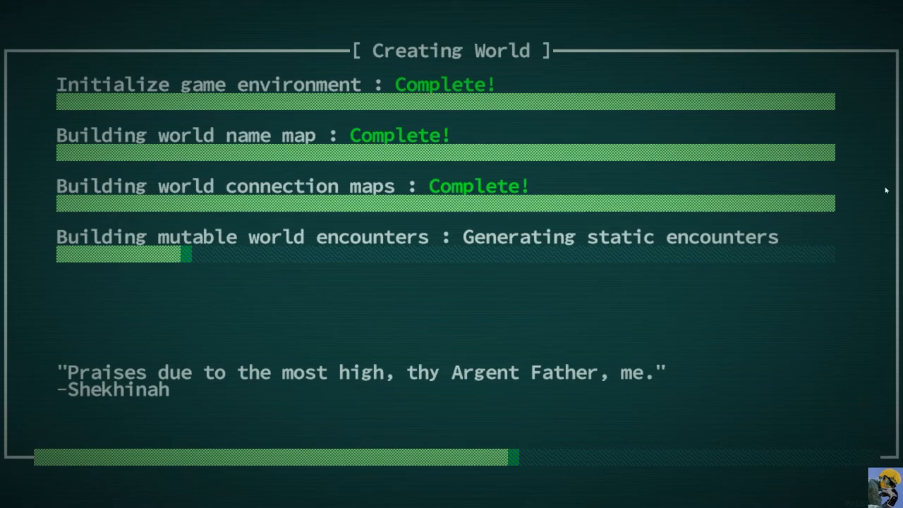
{"action": "mouse_move", "coordinate": [628, 248]}
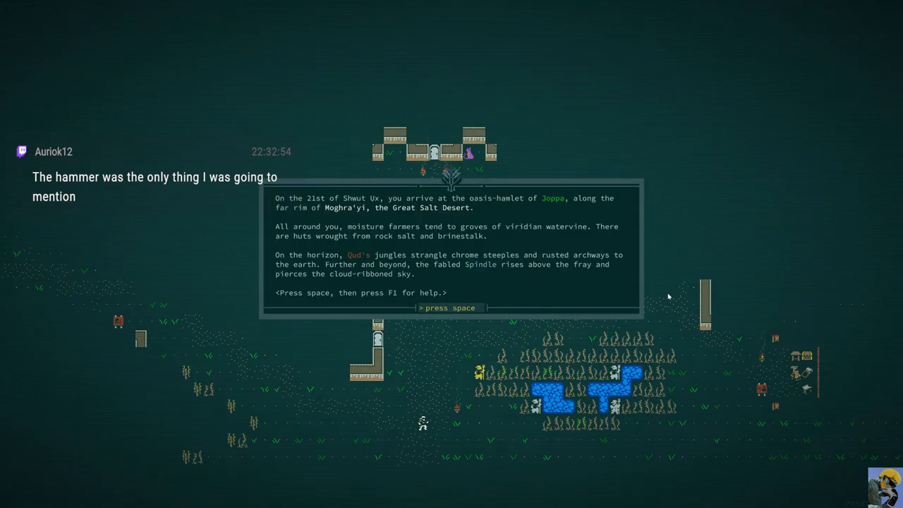
Step: Dismiss the Joppa arrival message and tell Mehmet 'I'm in search of work.'
{"action": "key", "text": "space"}
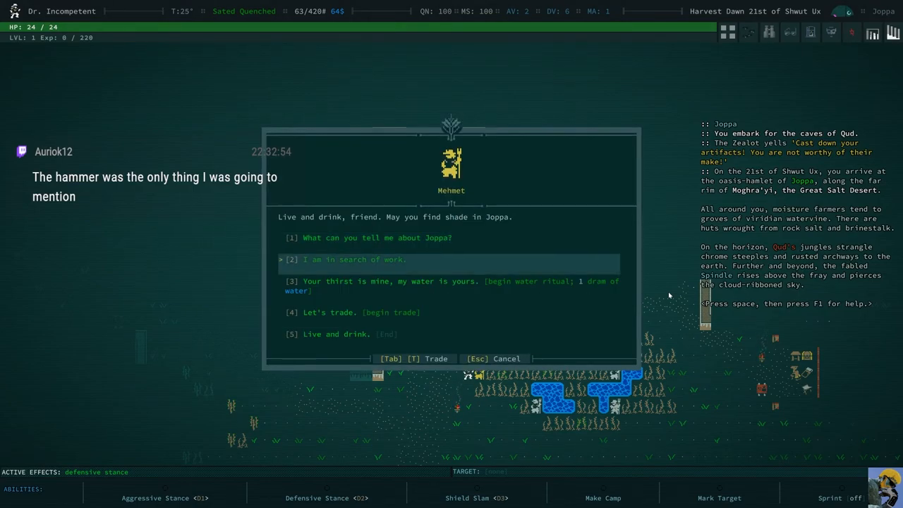
{"action": "left_click", "coordinate": [355, 260]}
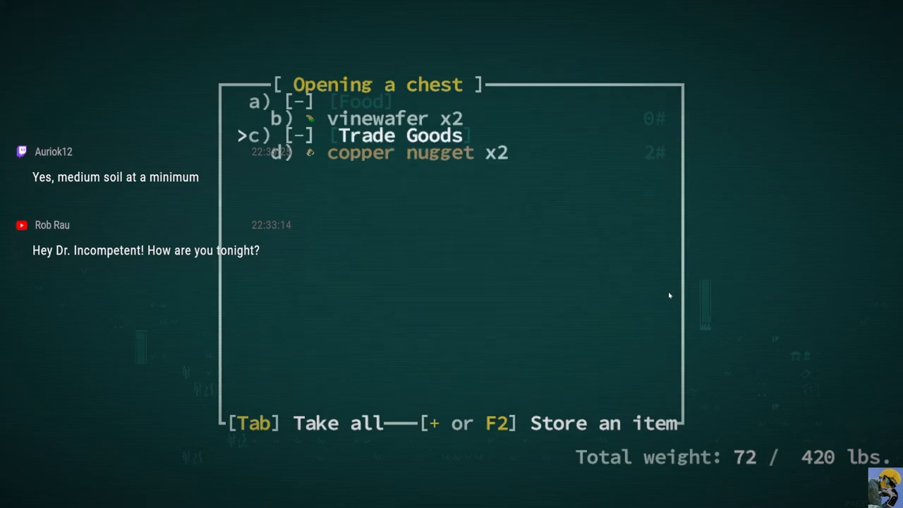
Step: Take every item from the chest and review the worn gear on the equipment screen
{"action": "key", "text": "Tab"}
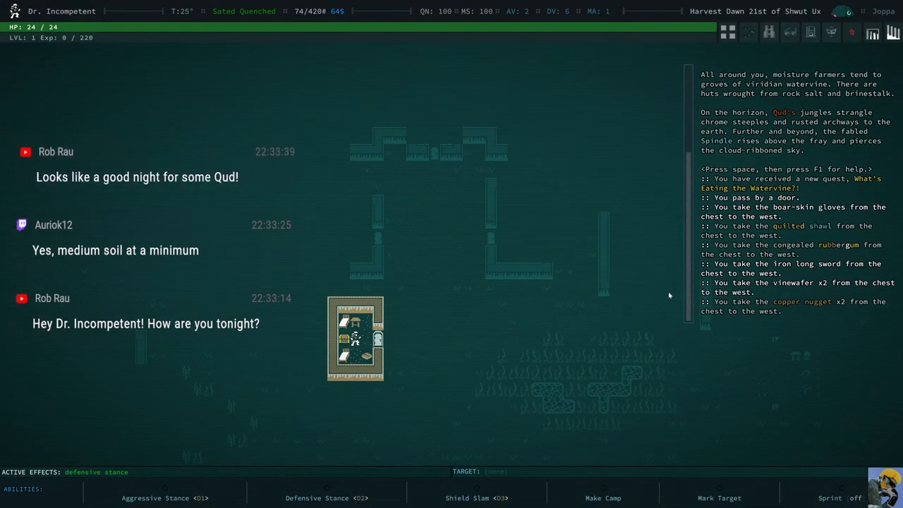
{"action": "key", "text": "i"}
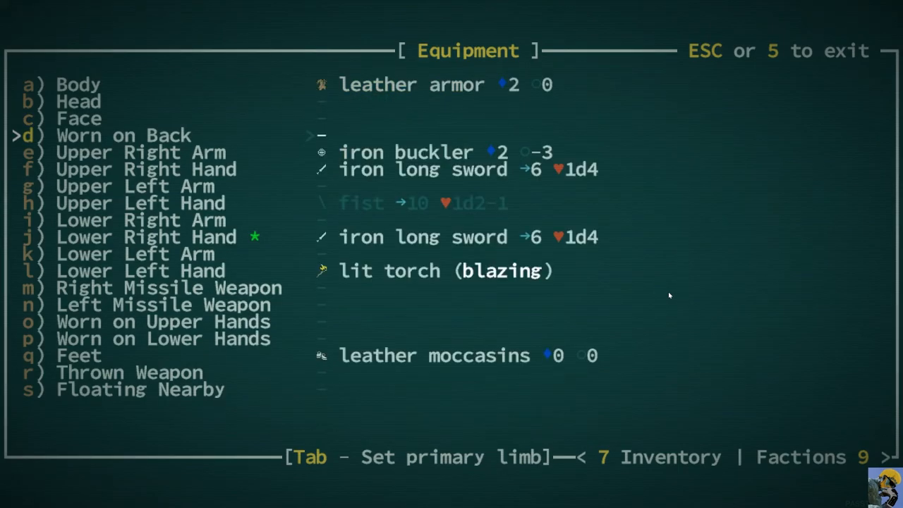
Step: Use the boar-skin gloves from the inventory and pick up a wooden arrow
{"action": "key", "text": "Down"}
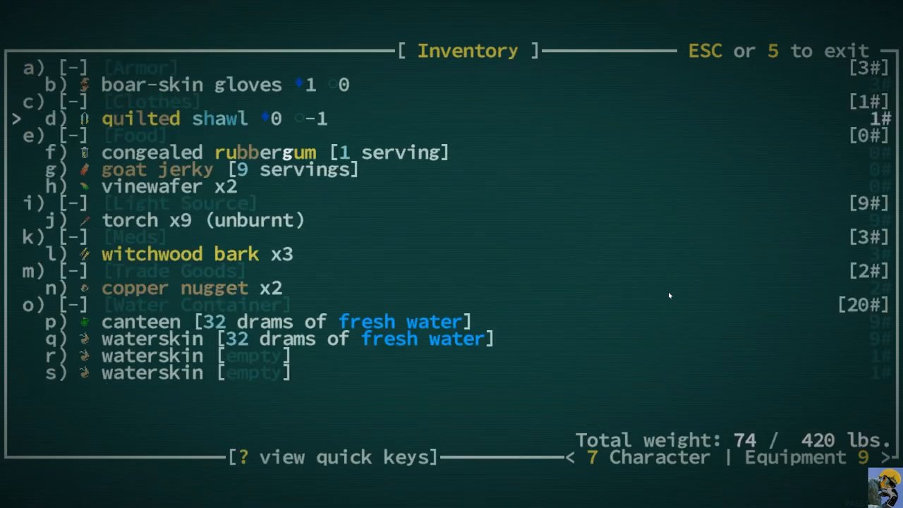
{"action": "left_click", "coordinate": [153, 84]}
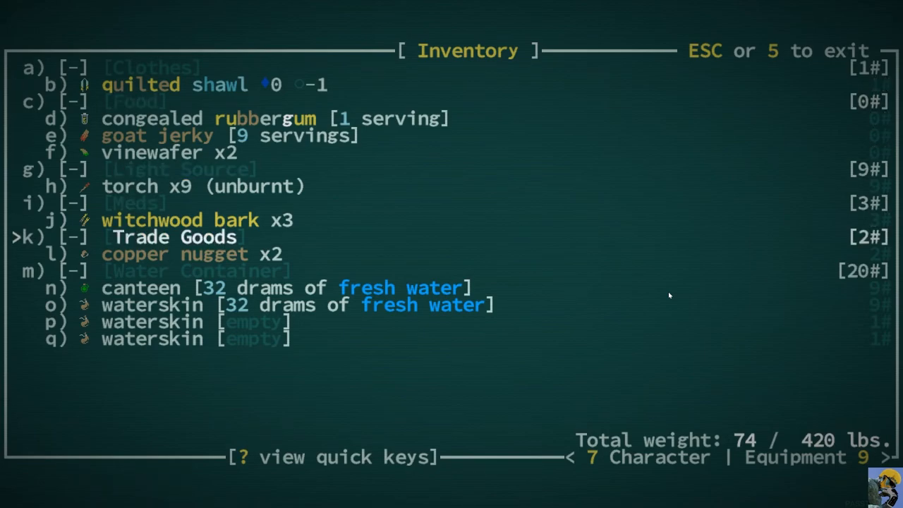
{"action": "key", "text": "Escape"}
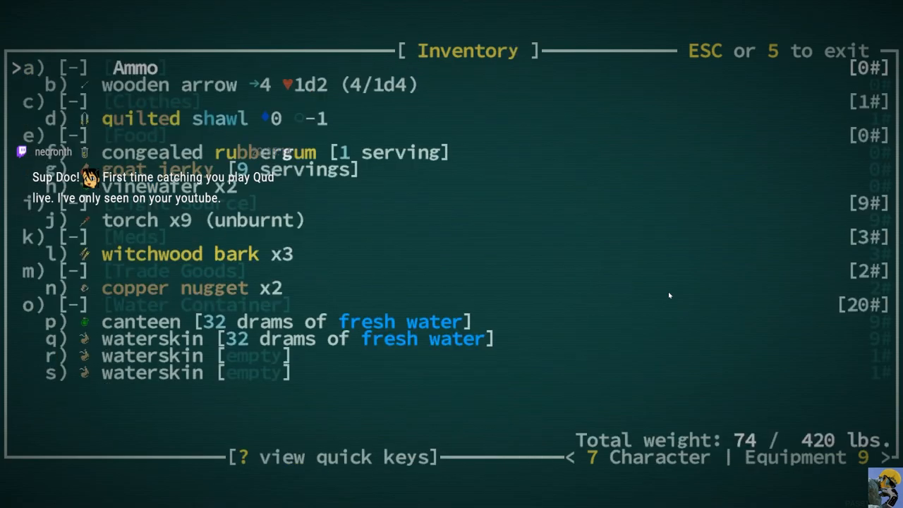
{"action": "key", "text": "Down"}
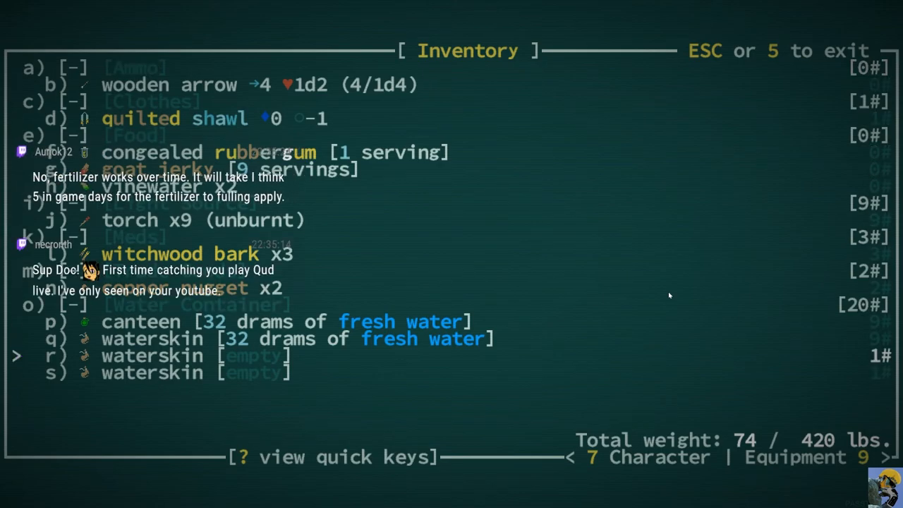
Step: Close the inventory and start a conversation with Tam the dromad merchant
{"action": "key", "text": "Escape"}
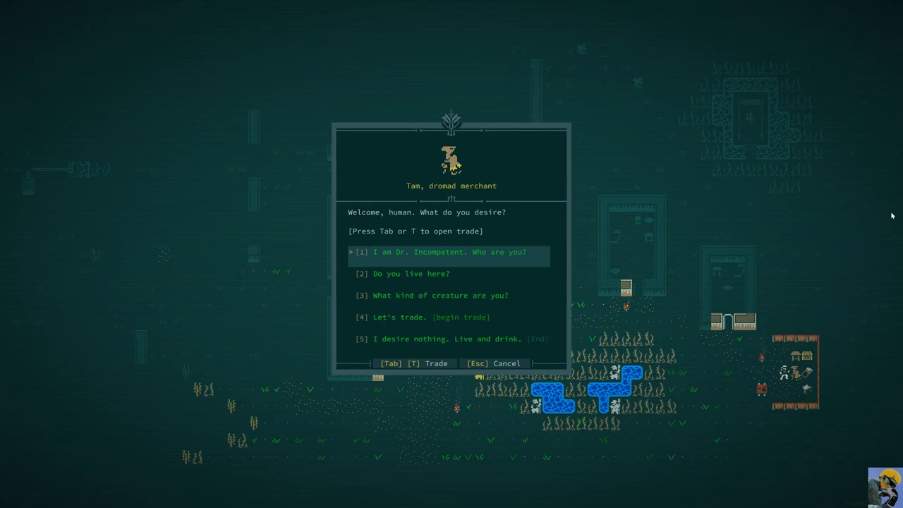
Step: Leave Tam and accept Argyve's Fetch a Knickknack quest
{"action": "key", "text": "Escape"}
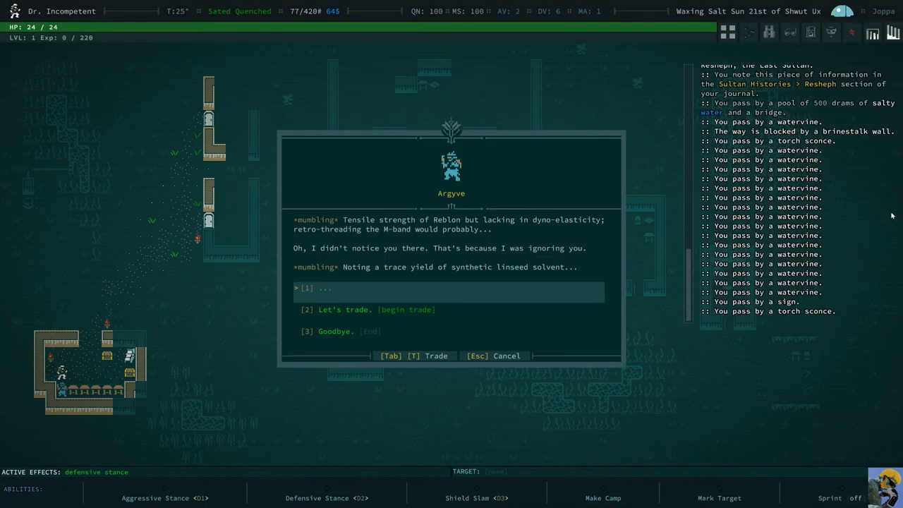
{"action": "left_click", "coordinate": [313, 288]}
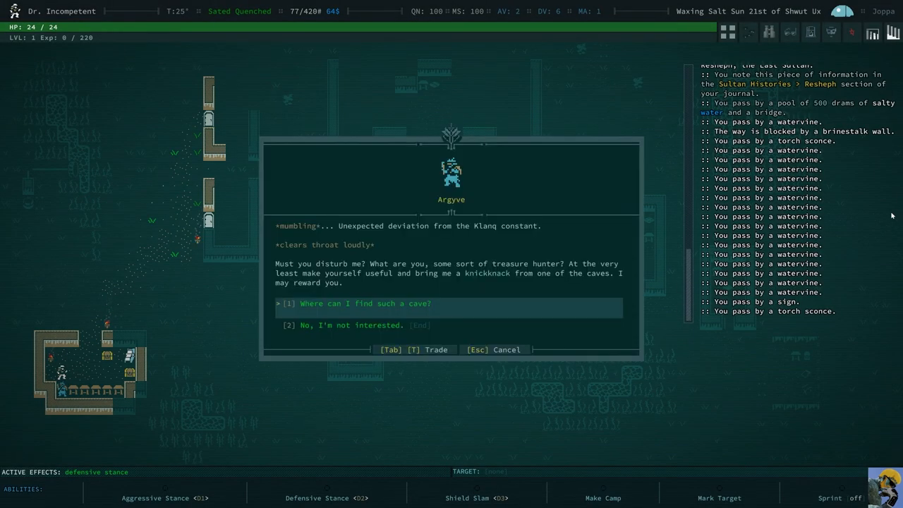
{"action": "left_click", "coordinate": [364, 302]}
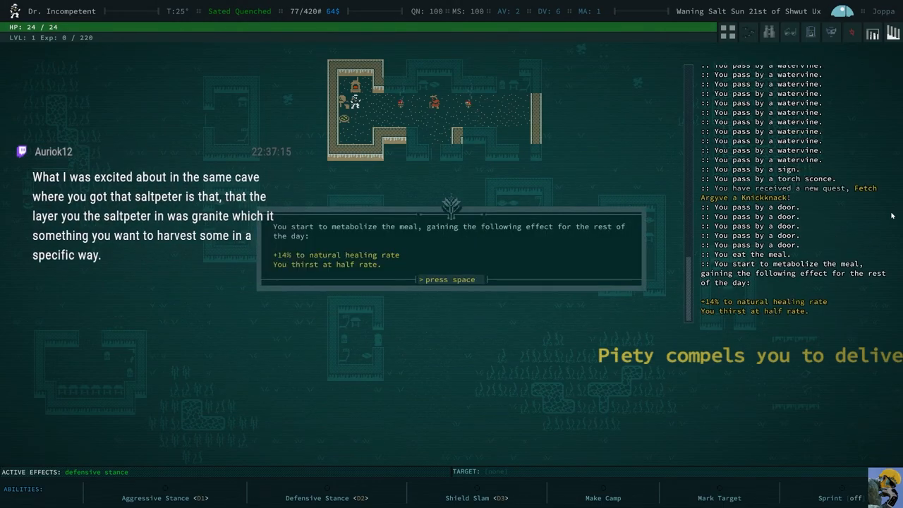
Step: Dismiss the meal effect message before opening the journal
{"action": "key", "text": "space"}
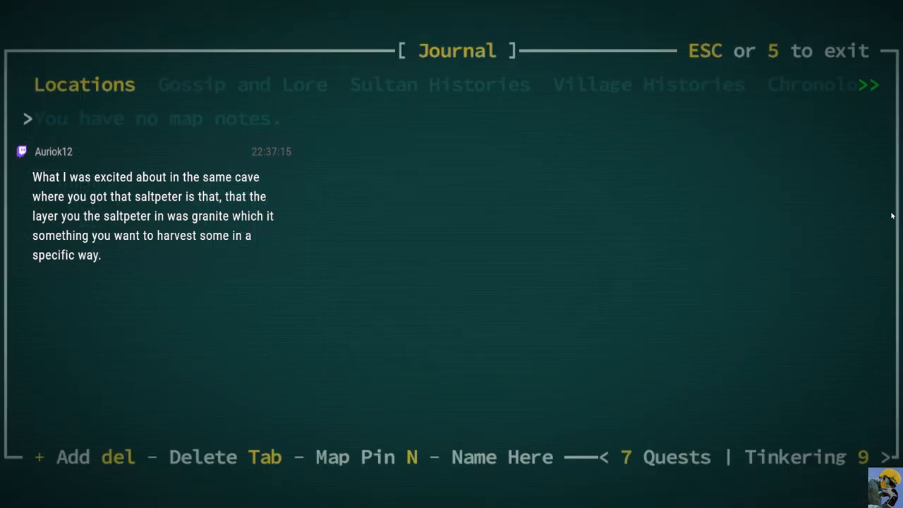
Step: Check the quest list, then browse Tam's trade inventory and return to his dialogue
{"action": "key", "text": "7"}
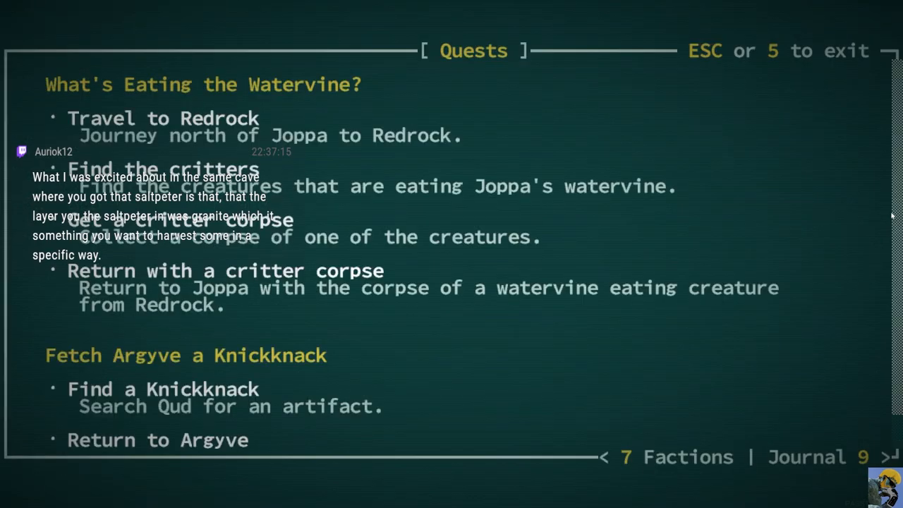
{"action": "key", "text": "Escape"}
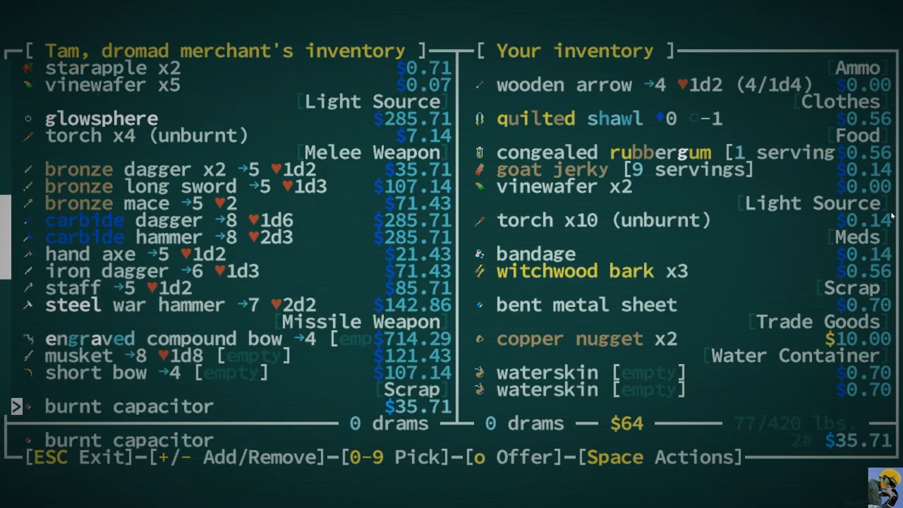
{"action": "scroll", "scroll_direction": "down", "scroll_amount": 3}
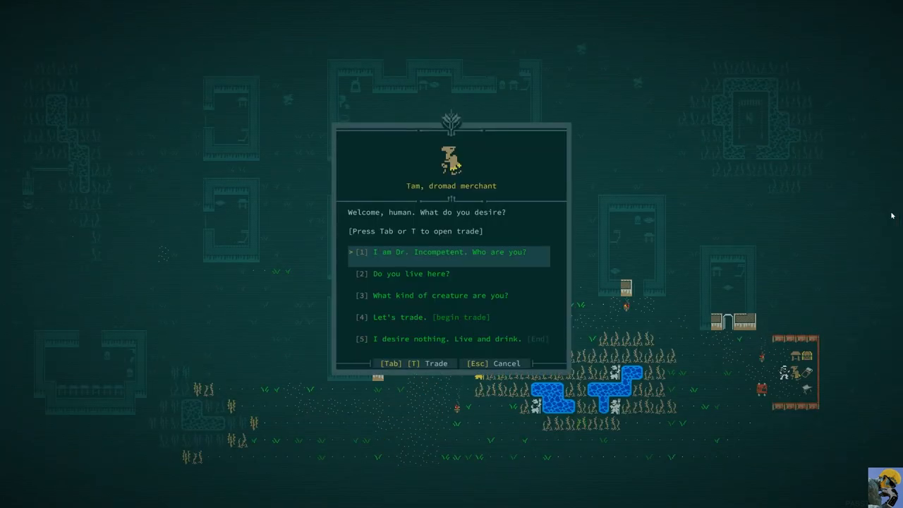
Step: End the merchant conversation and dismiss the lost-bearings message on the world map
{"action": "key", "text": "Escape"}
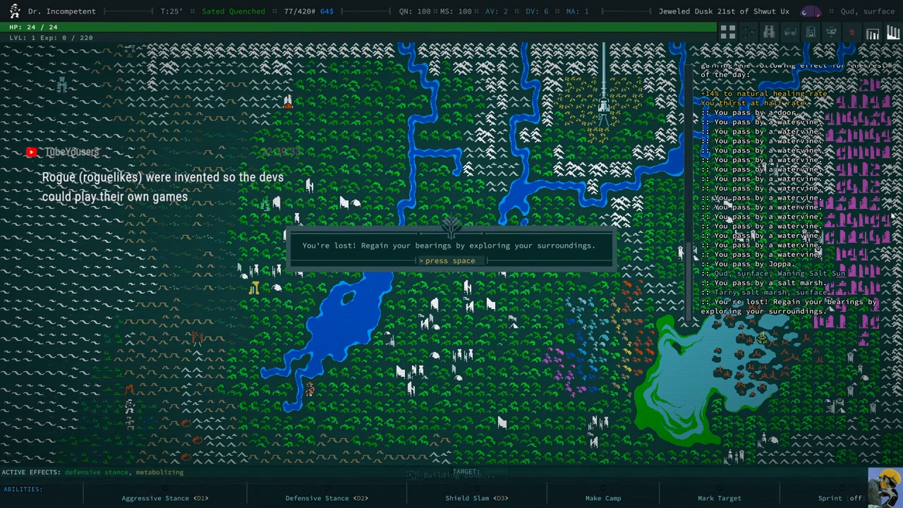
{"action": "key", "text": "space"}
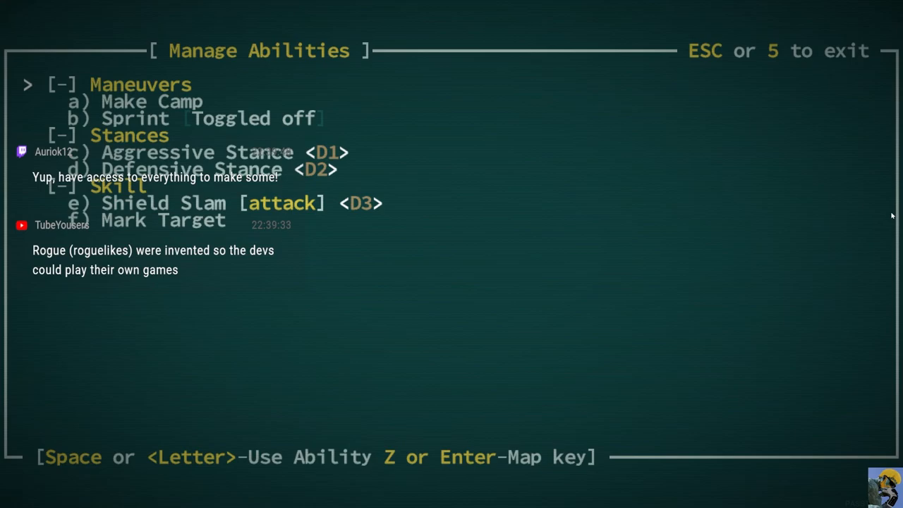
Step: Close the abilities list and travel the world map to the secluded distillery
{"action": "key", "text": "Escape"}
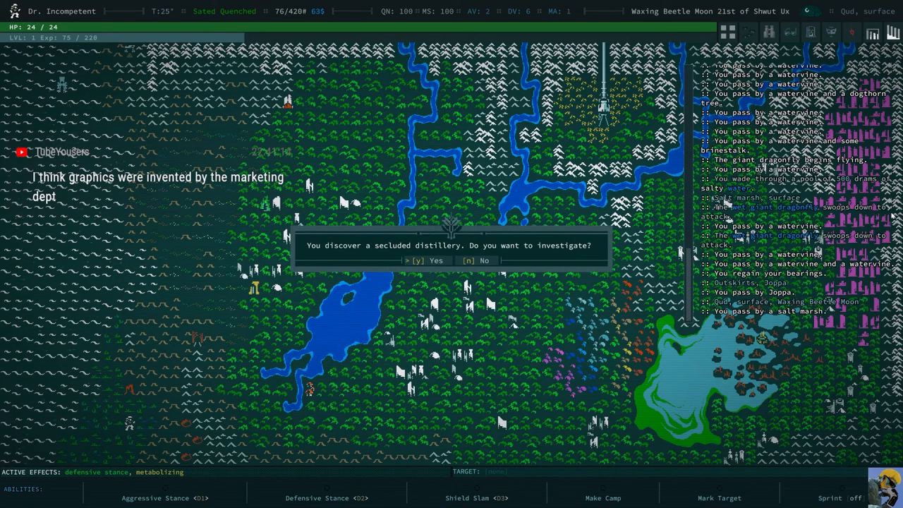
Step: Investigate the secluded distillery and dismiss the journal note about Ushroshwuwar
{"action": "key", "text": "y"}
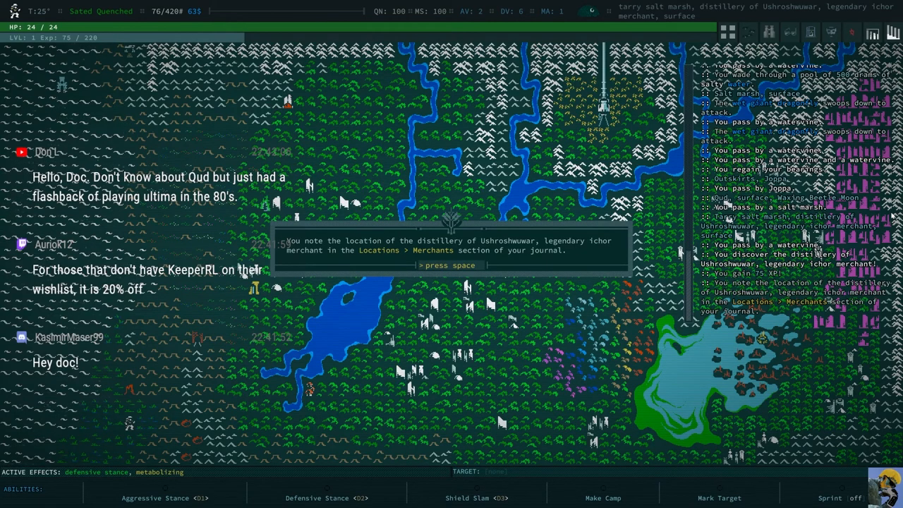
{"action": "key", "text": "space"}
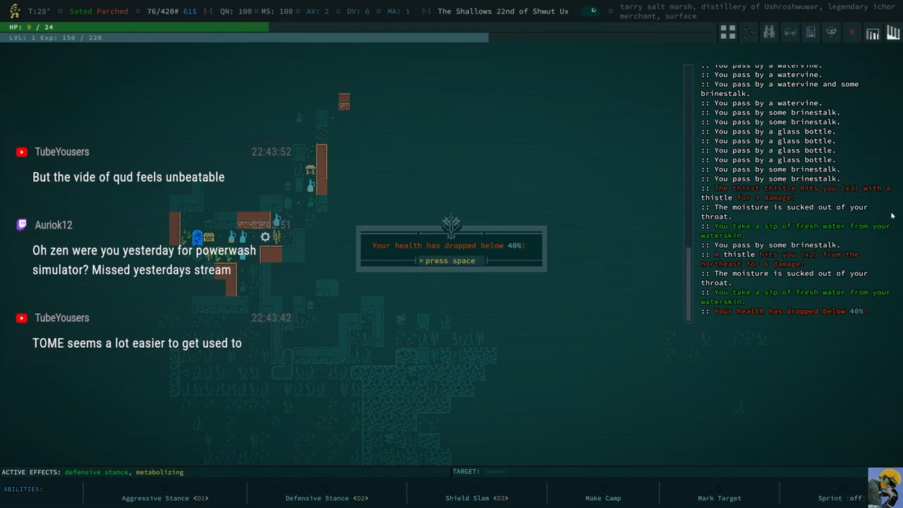
Step: Dismiss the low health warning and wade south through the brackish marsh pool
{"action": "key", "text": "space"}
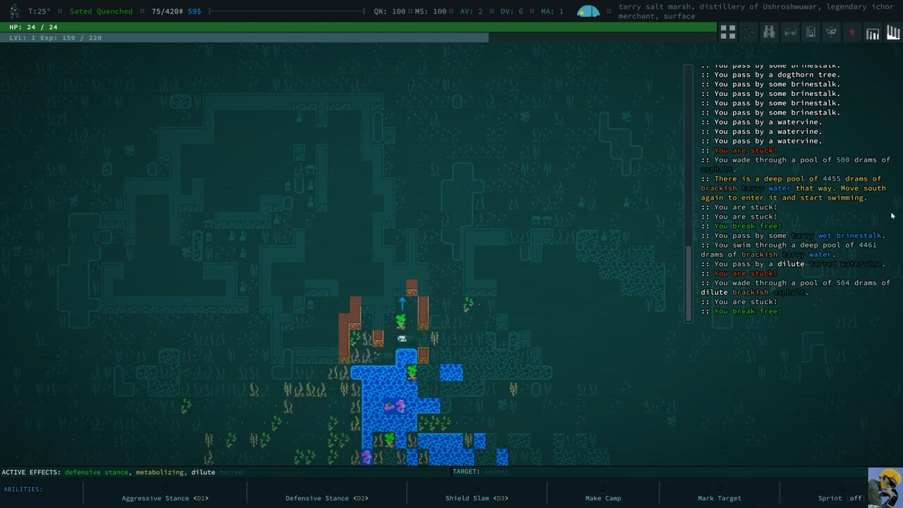
{"action": "key", "text": "Down"}
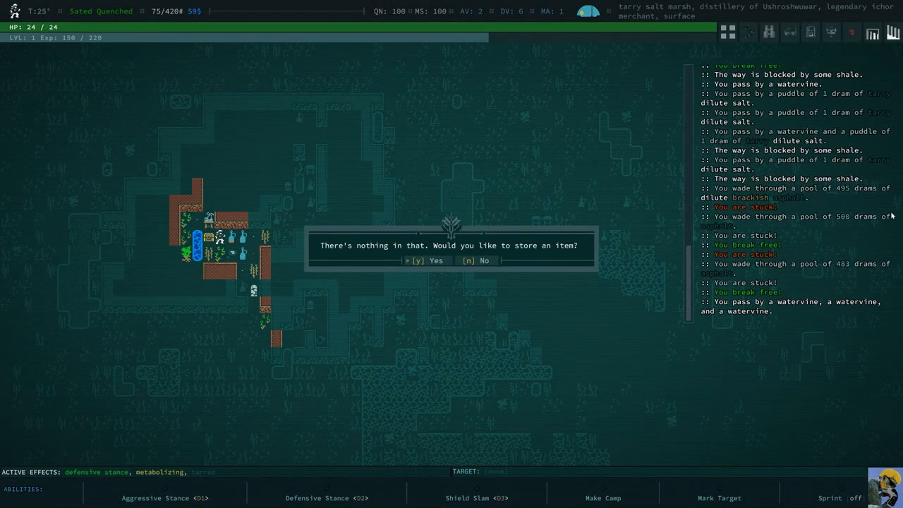
Step: Decline storing anything in the empty chest and pick up the glass bottle of wine
{"action": "key", "text": "n"}
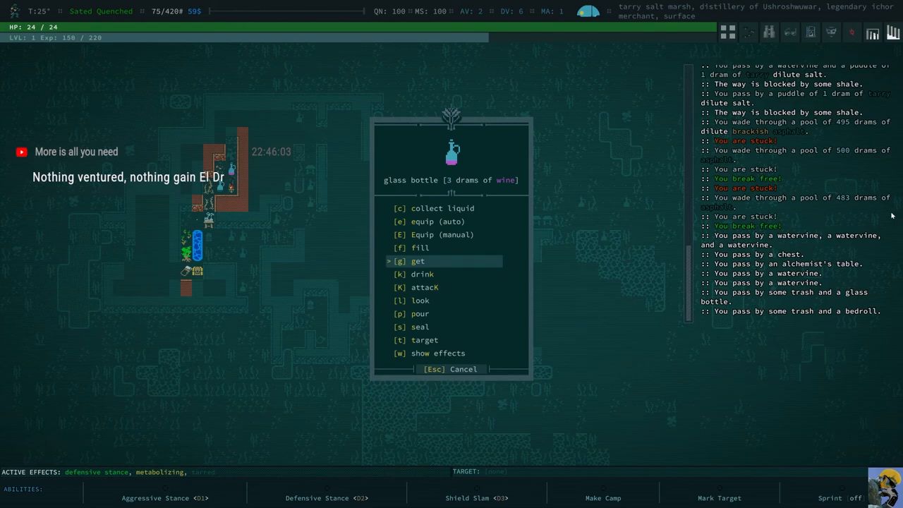
{"action": "left_click", "coordinate": [418, 261]}
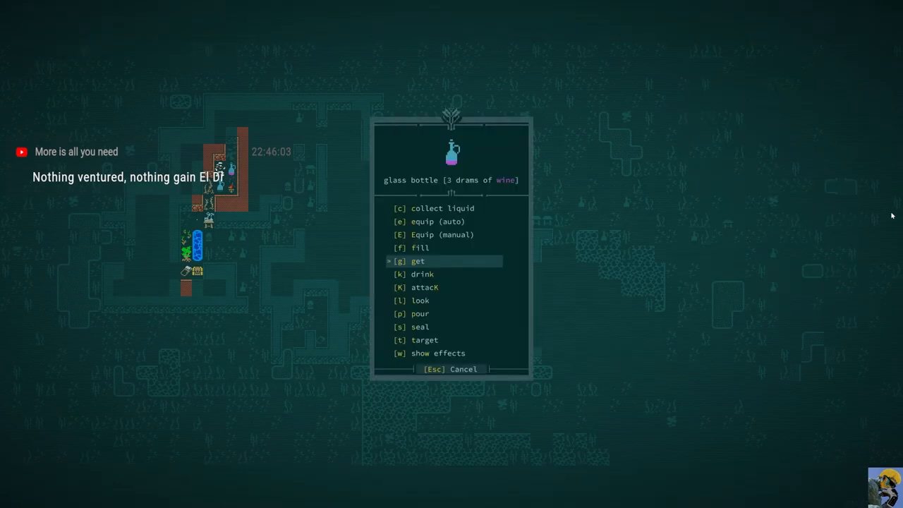
{"action": "left_click", "coordinate": [417, 262]}
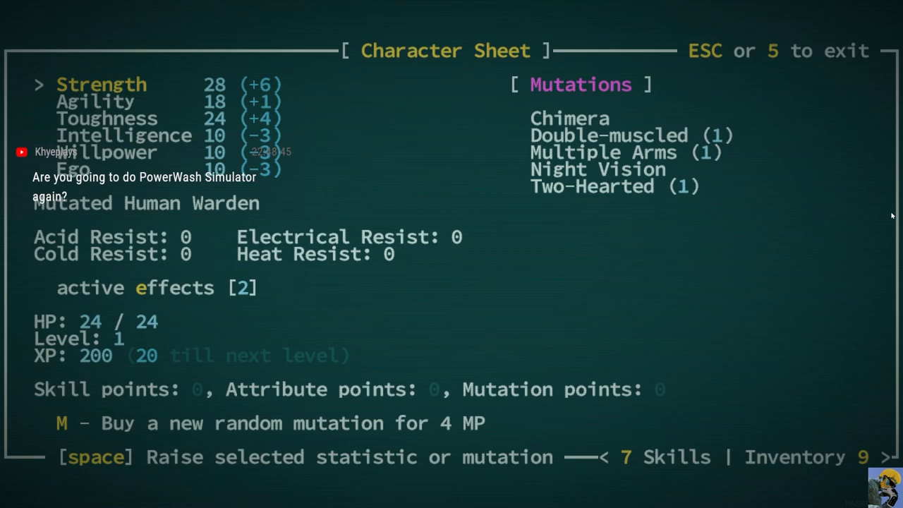
{"action": "key", "text": "Escape"}
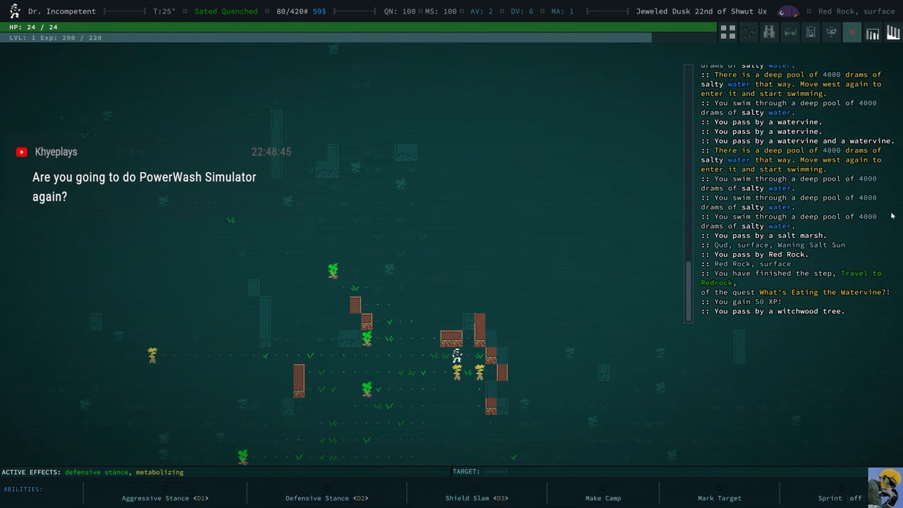
Step: Move north toward the Red Rock stairs to descend and hunt the bat
{"action": "key", "text": "Up"}
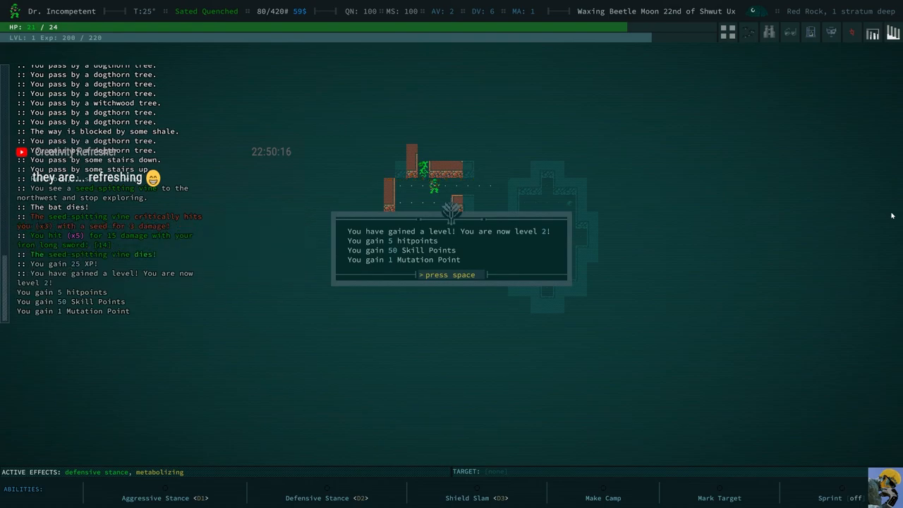
Step: Dismiss the level 2 notice granting 5 hitpoints, 50 skill points and 1 mutation point
{"action": "key", "text": "space"}
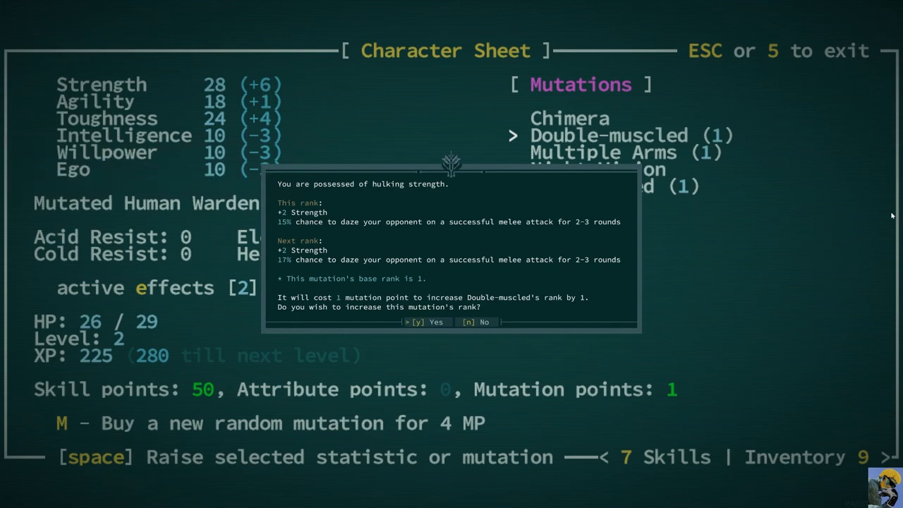
Step: Decline raising Double-muscled's rank and leave the character sheet
{"action": "key", "text": "down"}
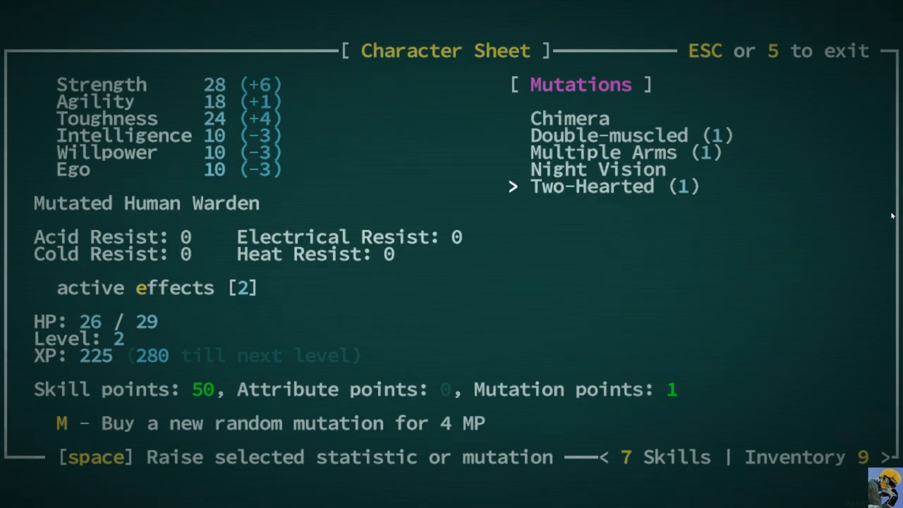
{"action": "key", "text": "Escape"}
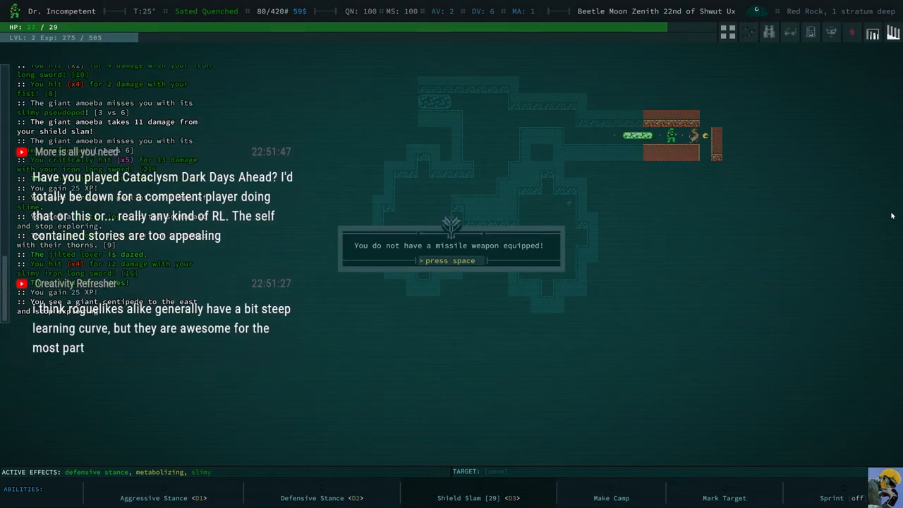
Step: Dismiss the no-missile-weapon warning before fighting the giant centipede
{"action": "key", "text": "space"}
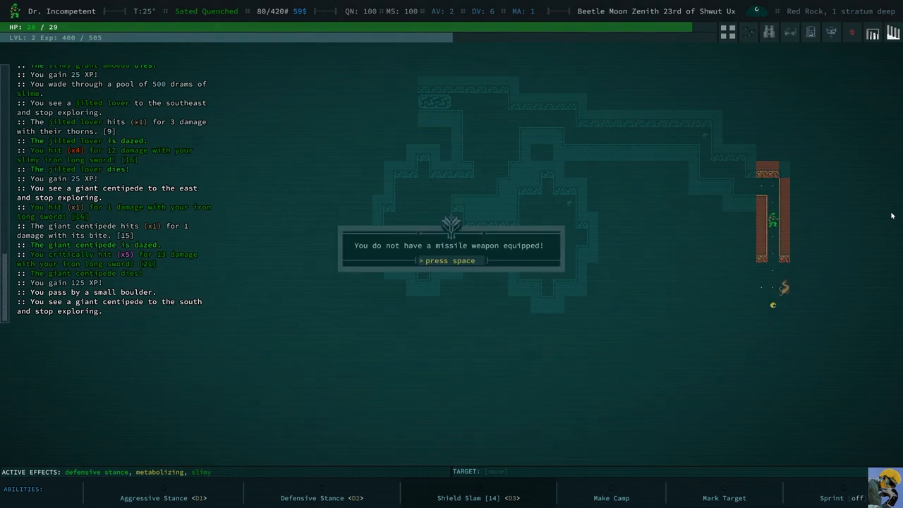
Step: Dismiss the missile warning and the level 3 message after slaying the second centipede
{"action": "key", "text": "space"}
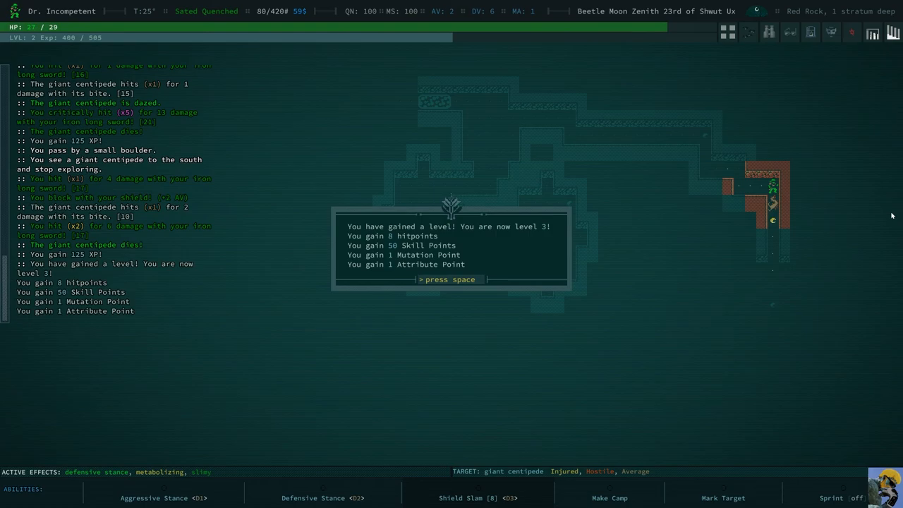
{"action": "key", "text": "space"}
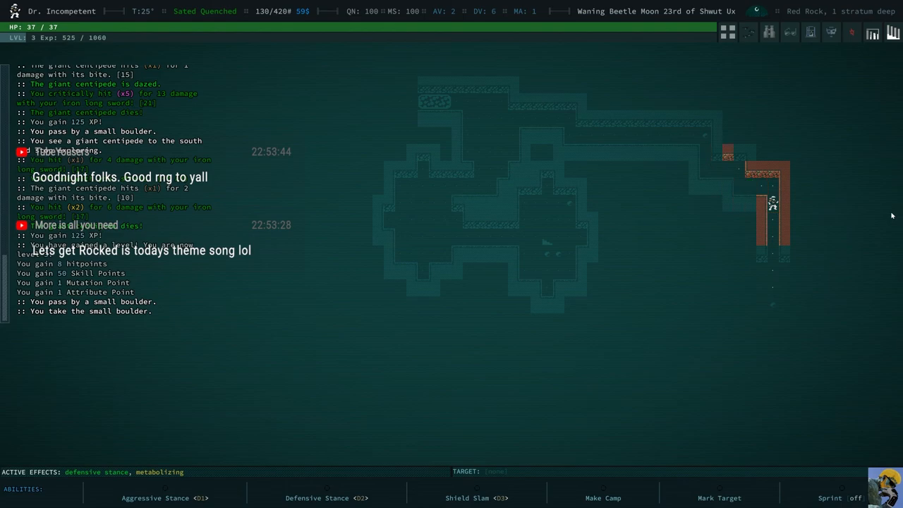
Step: Browse the inventory and move to the Buy Skills screen with 100 points available
{"action": "key", "text": "i"}
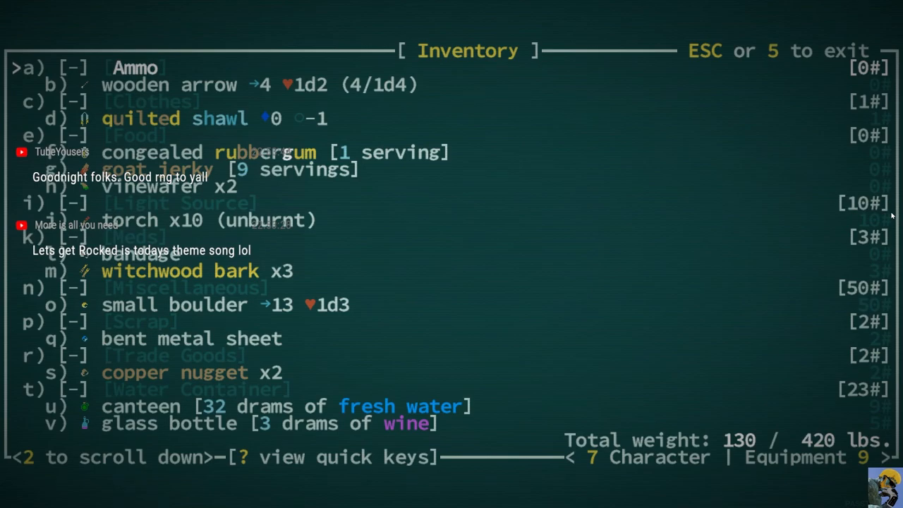
{"action": "scroll", "scroll_direction": "down", "scroll_amount": 3}
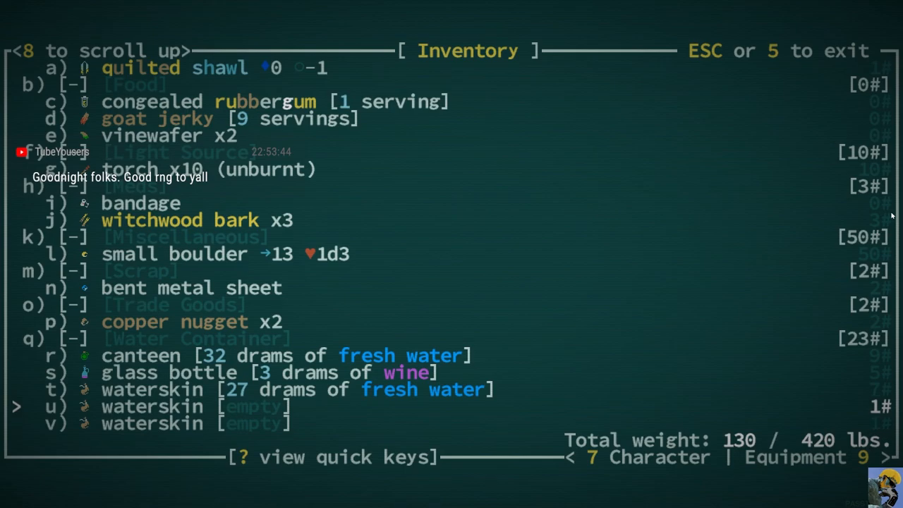
{"action": "key", "text": "7"}
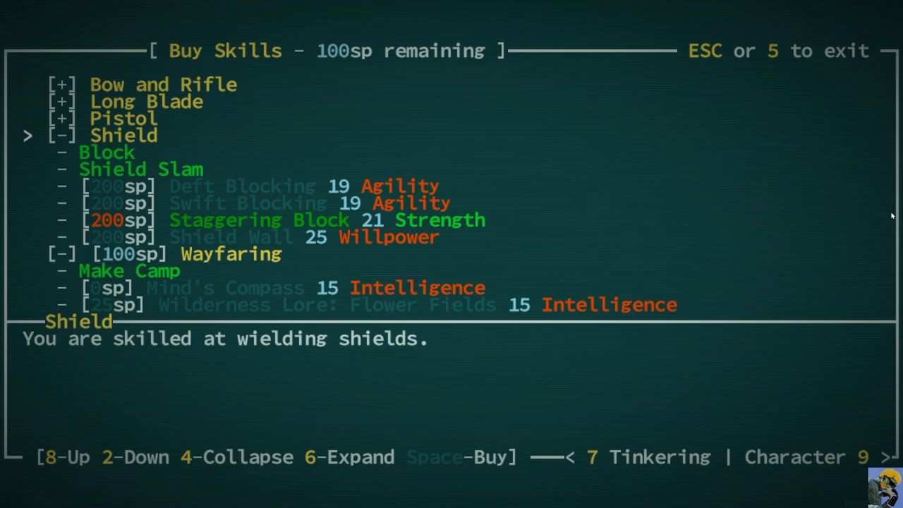
{"action": "key", "text": "2"}
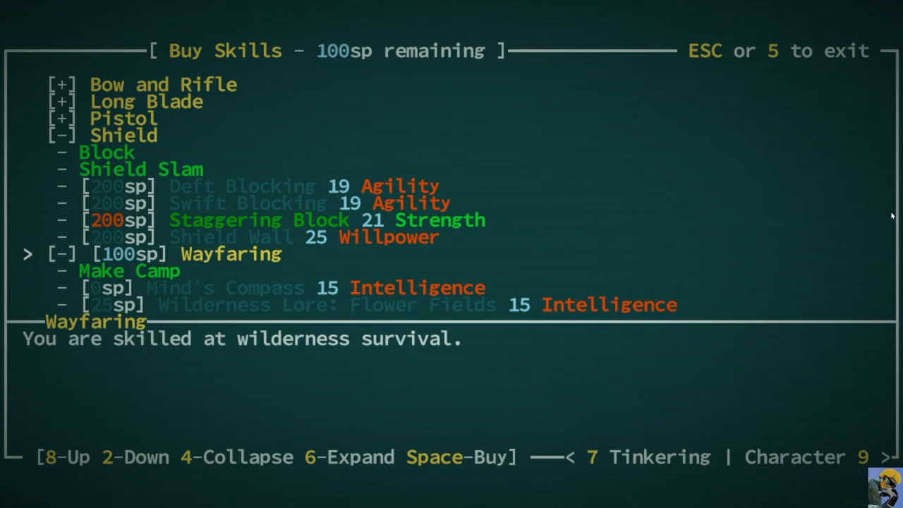
{"action": "scroll", "scroll_direction": "down", "scroll_amount": 3}
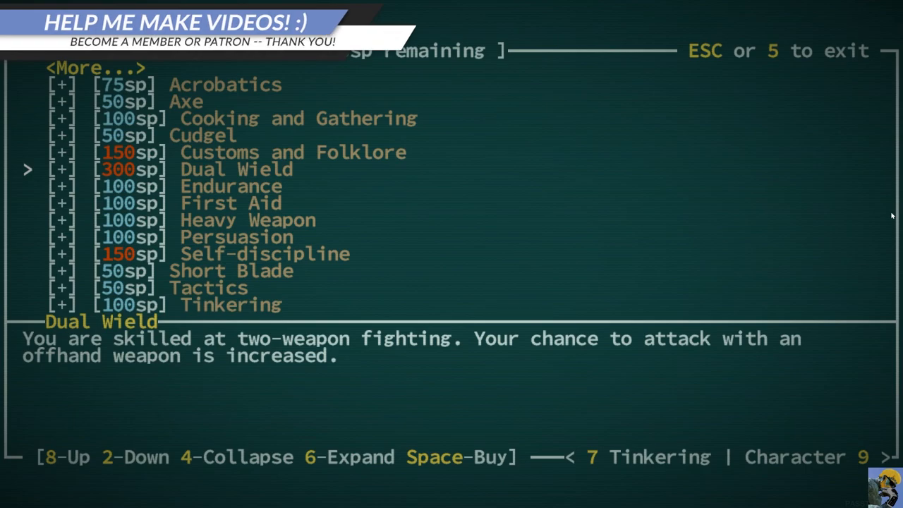
{"action": "left_click", "coordinate": [62, 170]}
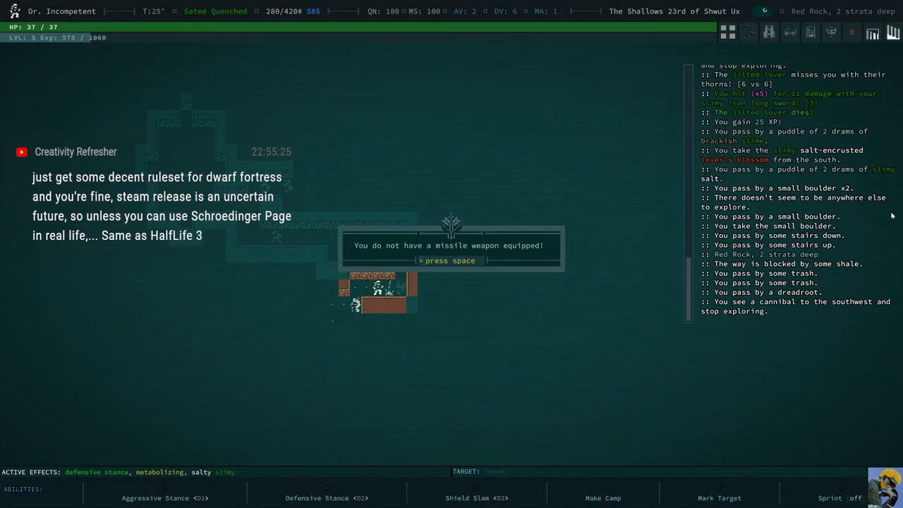
Step: Equip the small boulder as a thrown weapon and dismiss the no-missile-weapon warning
{"action": "key", "text": "i"}
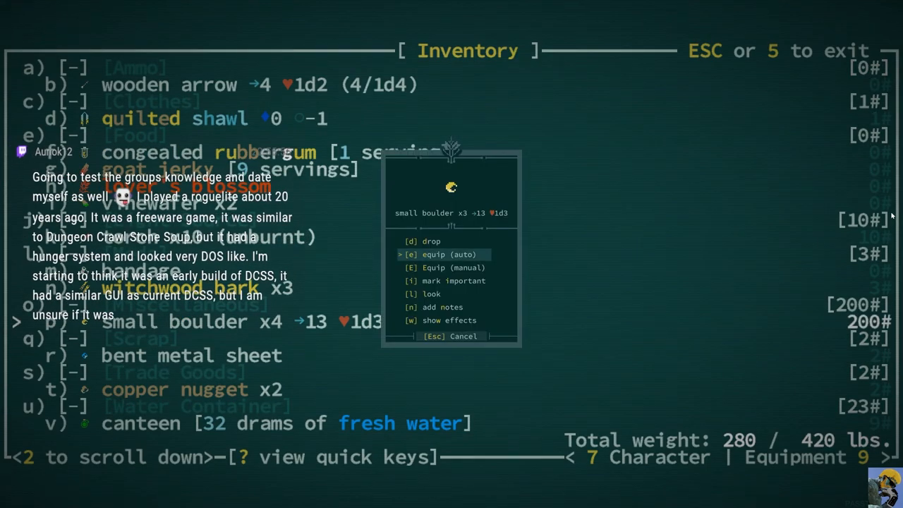
{"action": "left_click", "coordinate": [445, 254]}
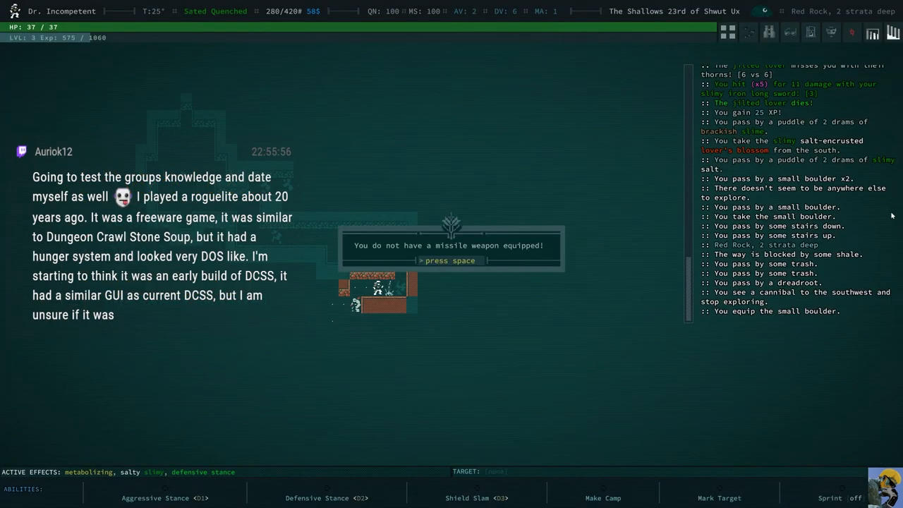
{"action": "key", "text": "i"}
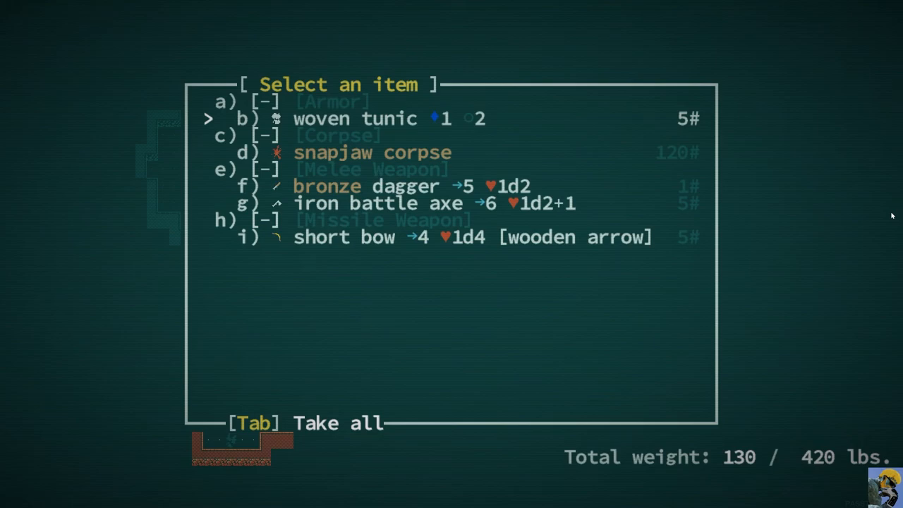
Step: Loot the wooden arrow, bronze dagger, iron battle axe and short bow from the snapjaw corpse
{"action": "key", "text": "Down"}
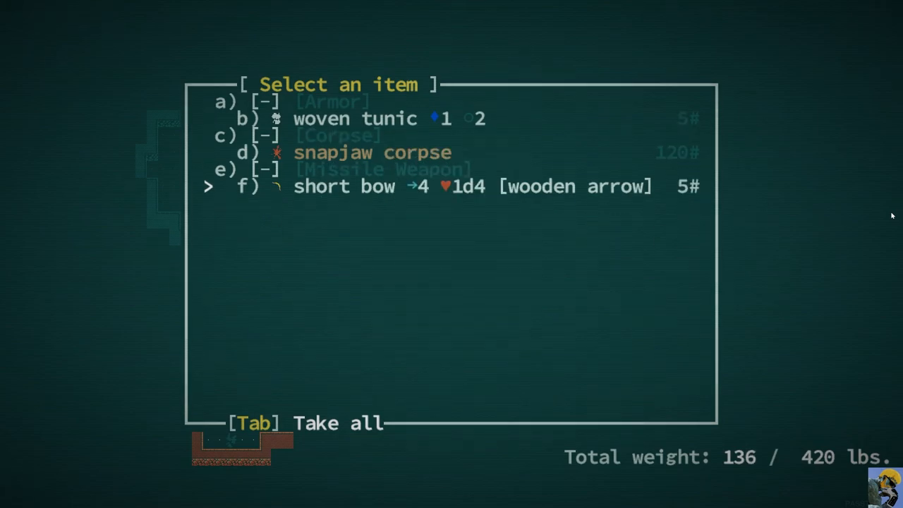
{"action": "key", "text": "Tab"}
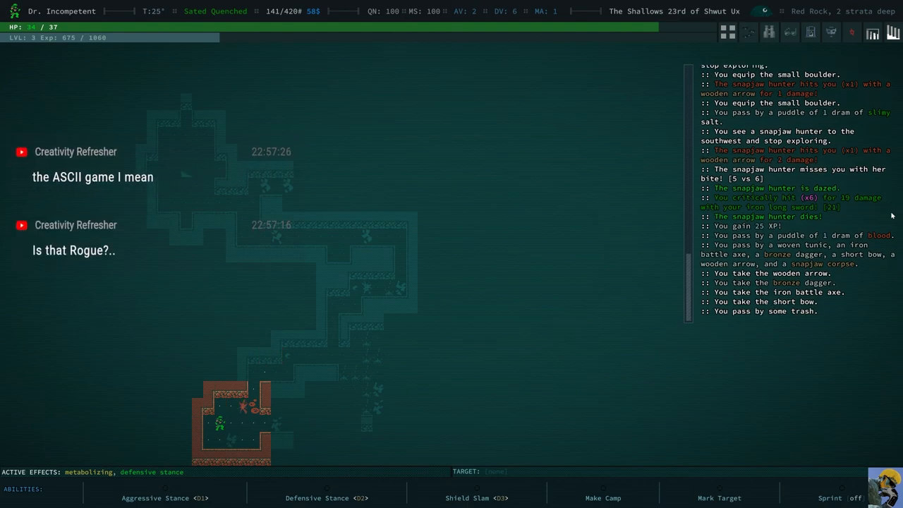
Step: Equip the iron battle axe in the lower left hand and the bronze dagger in the upper left
{"action": "key", "text": "i"}
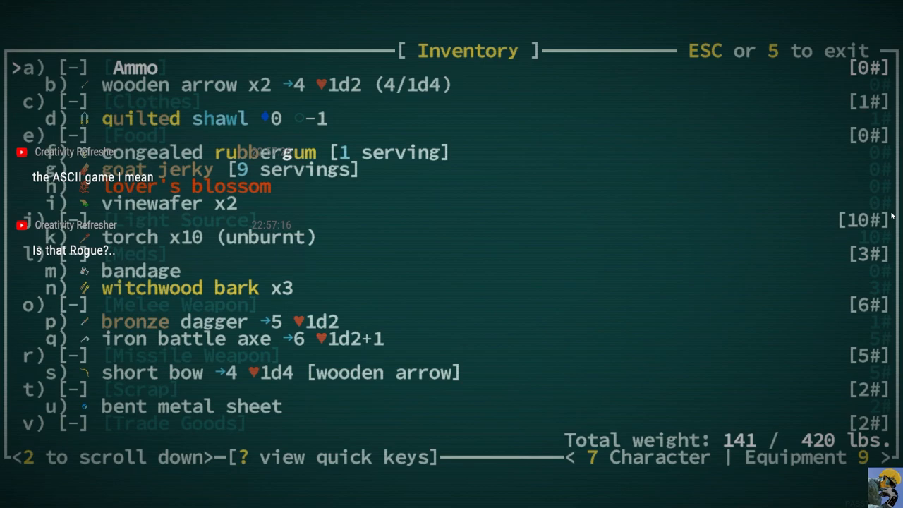
{"action": "key", "text": "Down"}
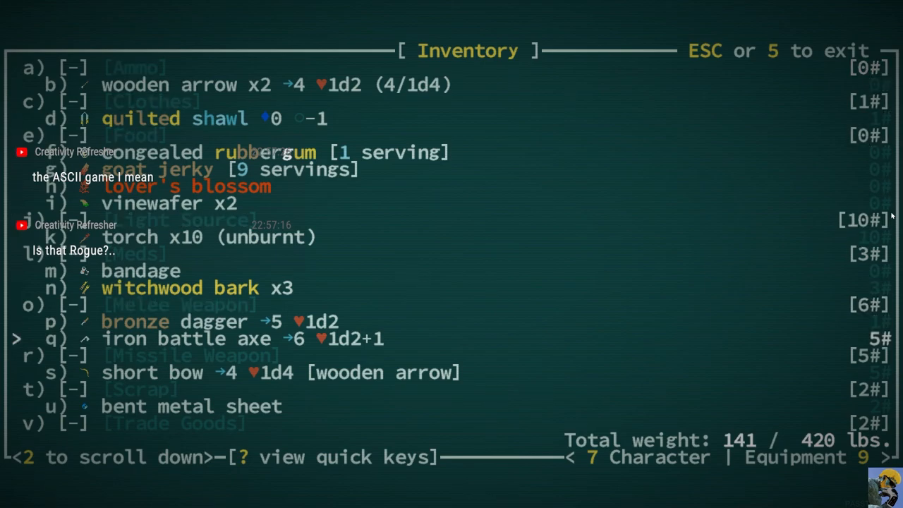
{"action": "left_click", "coordinate": [102, 339]}
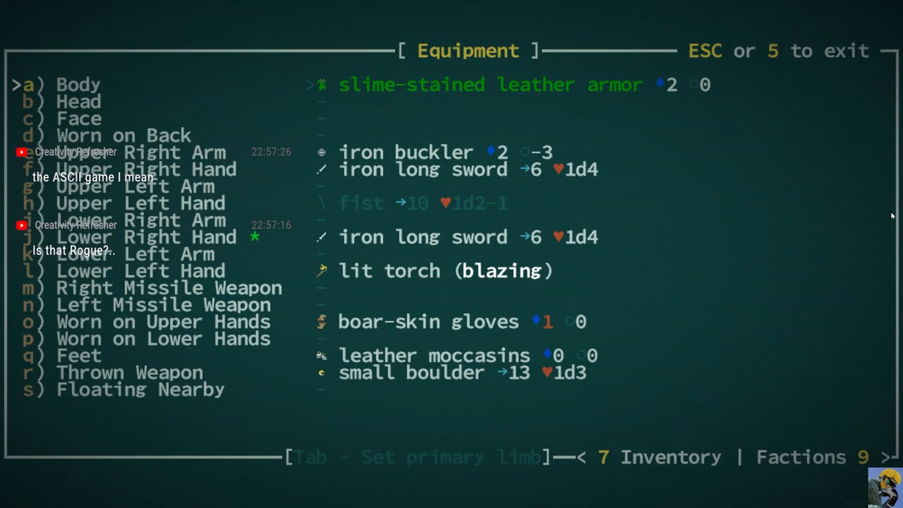
{"action": "key", "text": "m"}
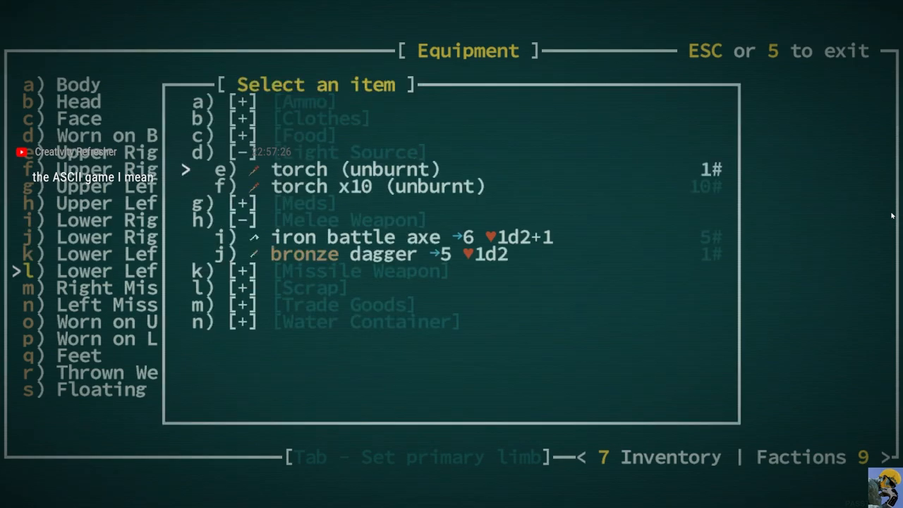
{"action": "key", "text": "down"}
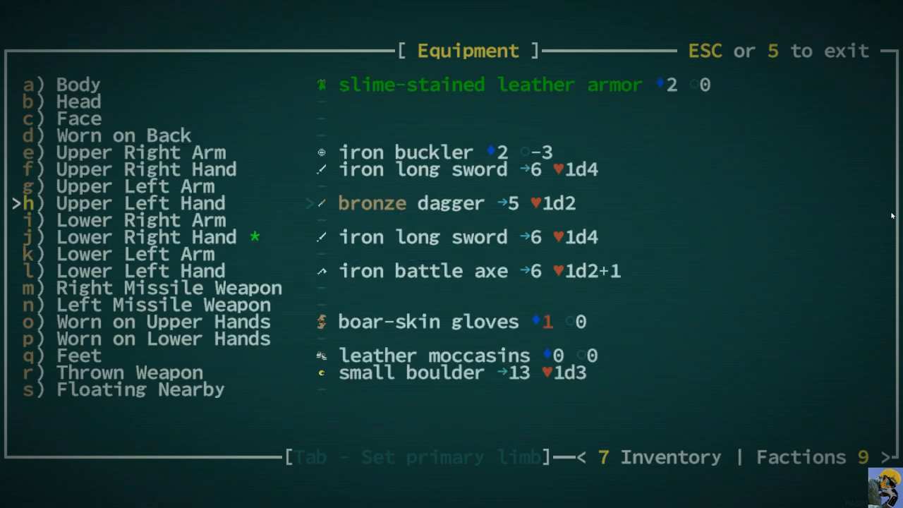
Step: Fight the snapjaw brute on the map and dismiss the below-40% health warning
{"action": "key", "text": "Escape"}
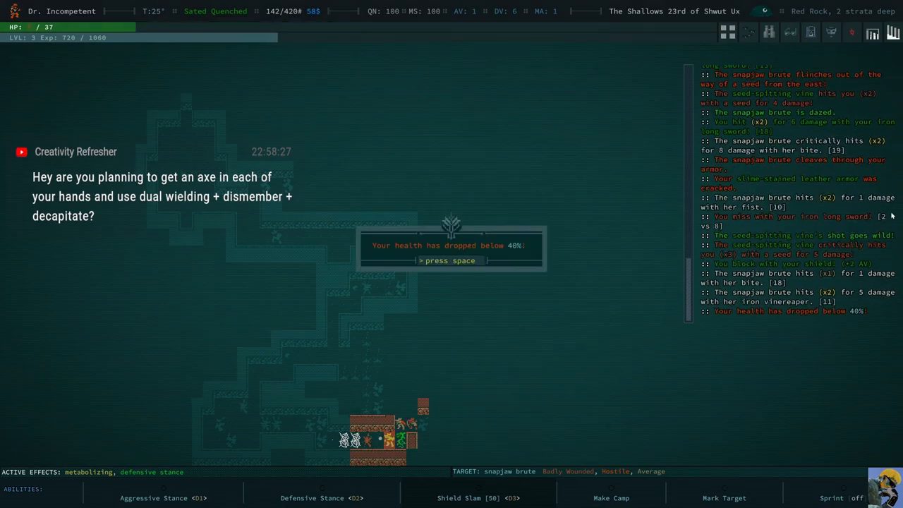
{"action": "key", "text": "space"}
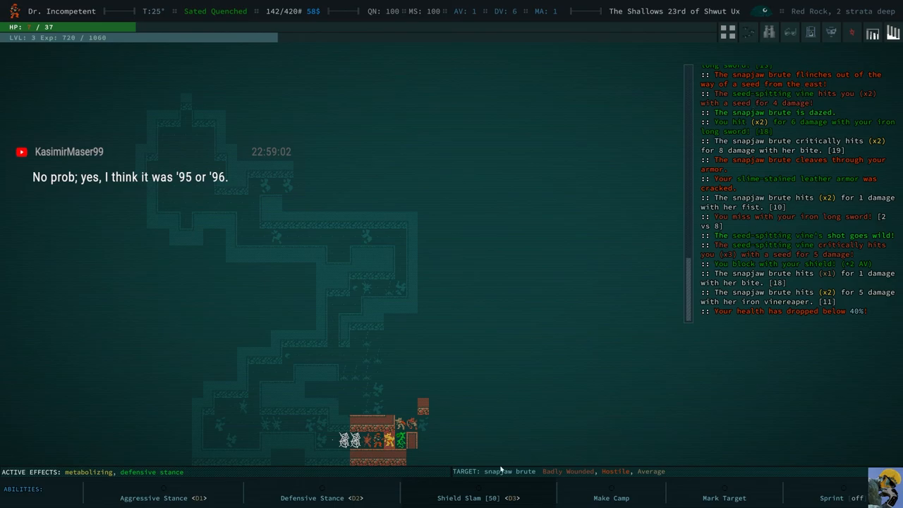
{"action": "mouse_move", "coordinate": [549, 429]}
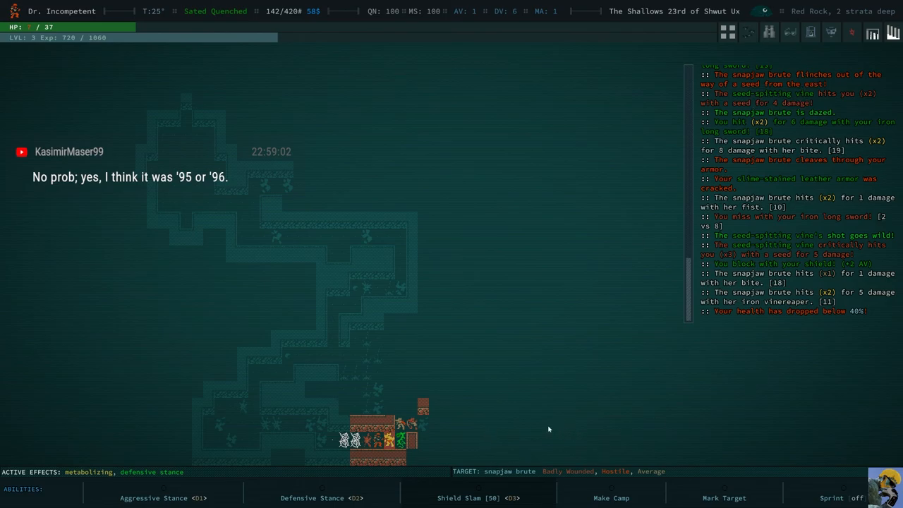
{"action": "mouse_move", "coordinate": [539, 423]}
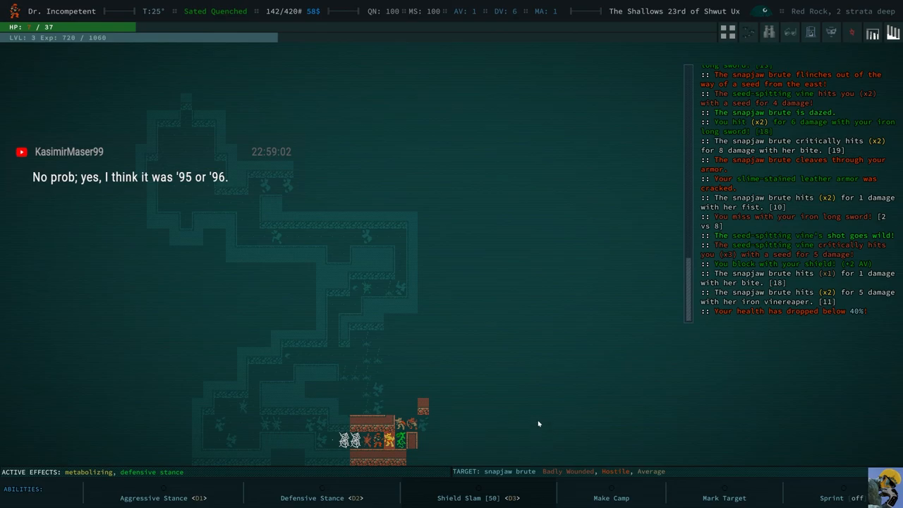
{"action": "mouse_move", "coordinate": [539, 417]}
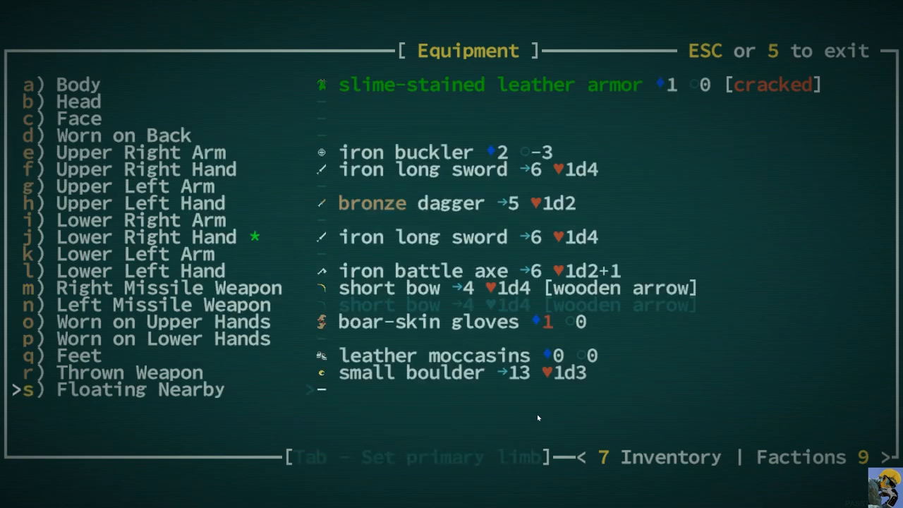
Step: Load the short bow with a wooden arrow via Equip (auto) and return to the map
{"action": "key", "text": "Up"}
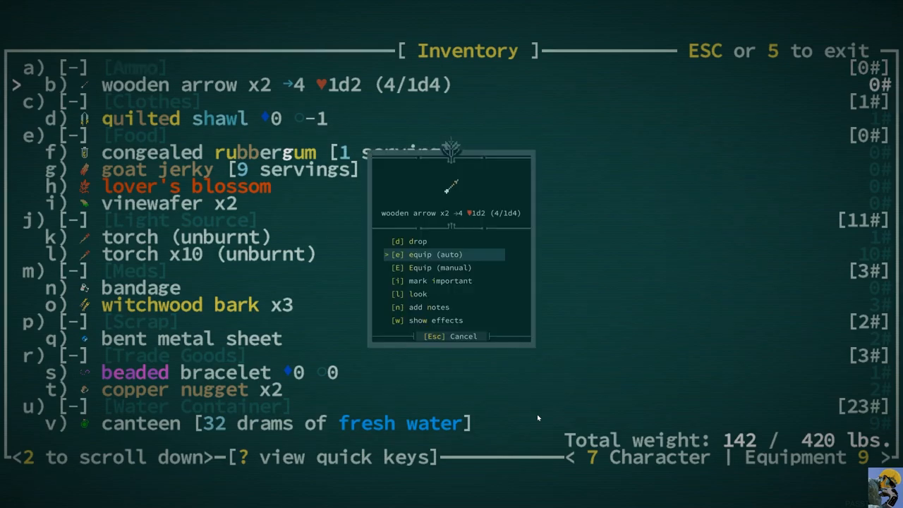
{"action": "key", "text": "Escape"}
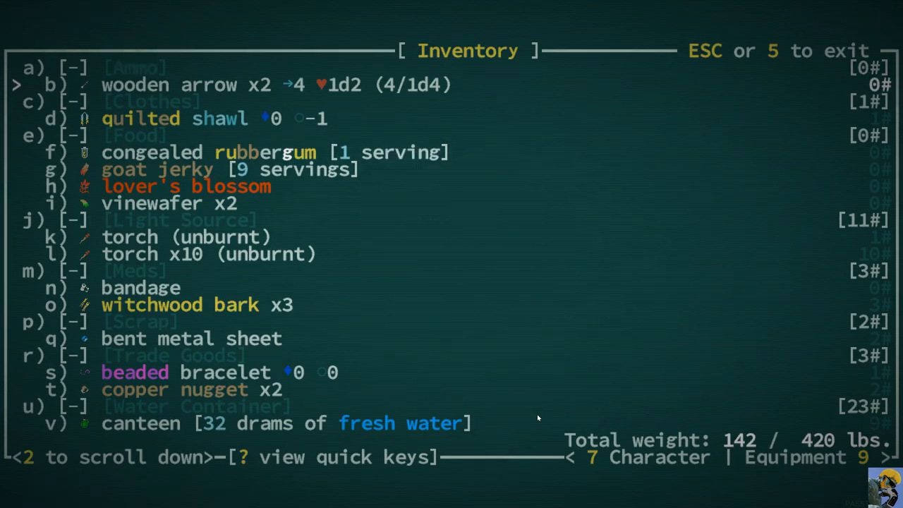
{"action": "key", "text": "Escape"}
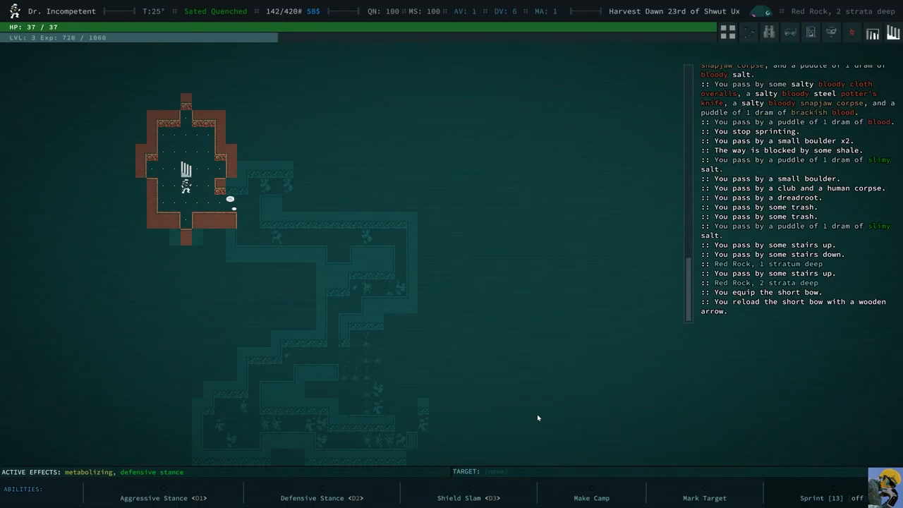
Step: Cook a meal from ingredients at the campfire and eat it, becoming sated at full health
{"action": "key", "text": "i"}
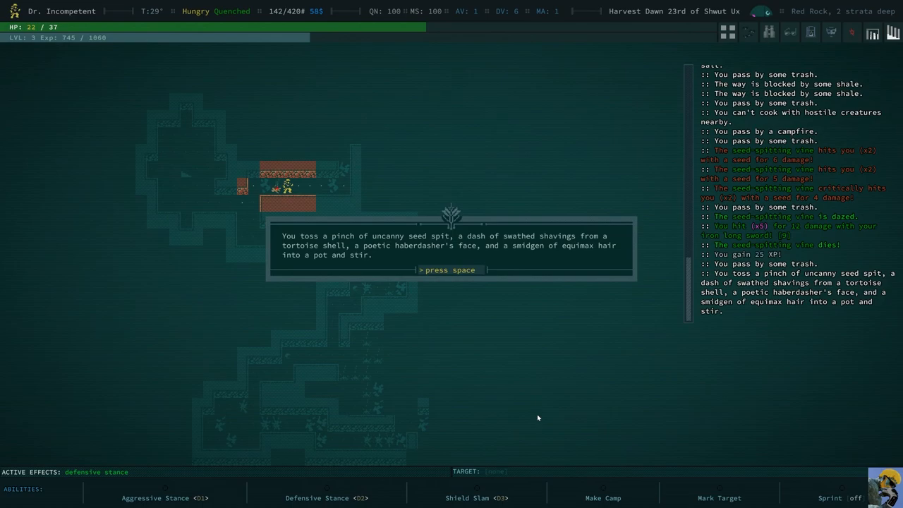
{"action": "key", "text": "space"}
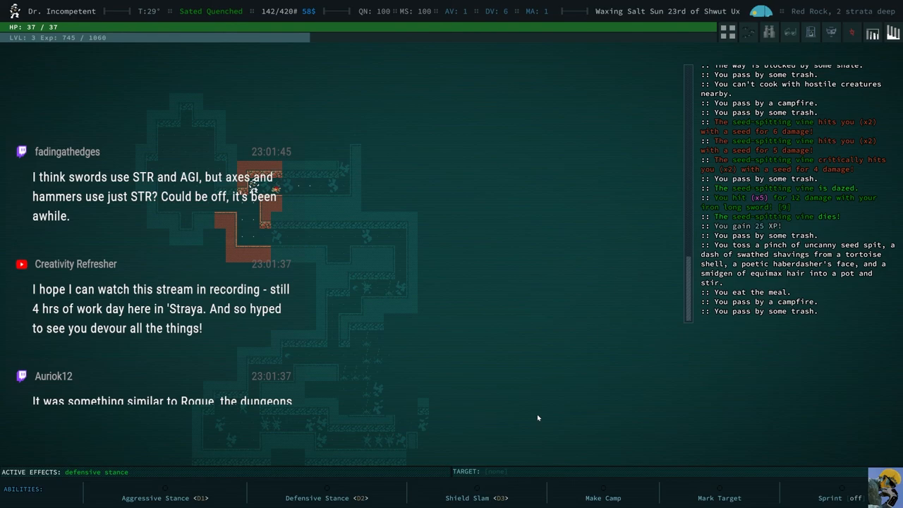
Step: Show the Equipment overview listing the axe, dagger, swords, short bow and leather armor
{"action": "key", "text": "i"}
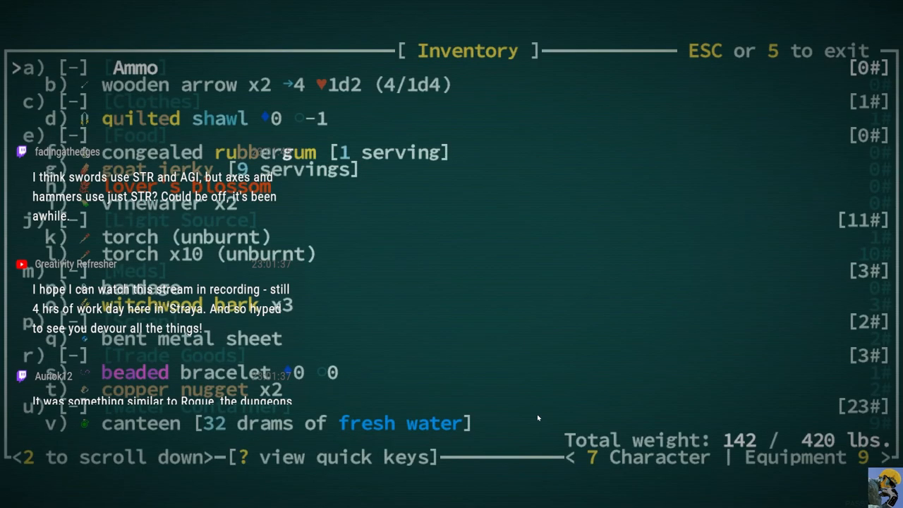
{"action": "key", "text": "9"}
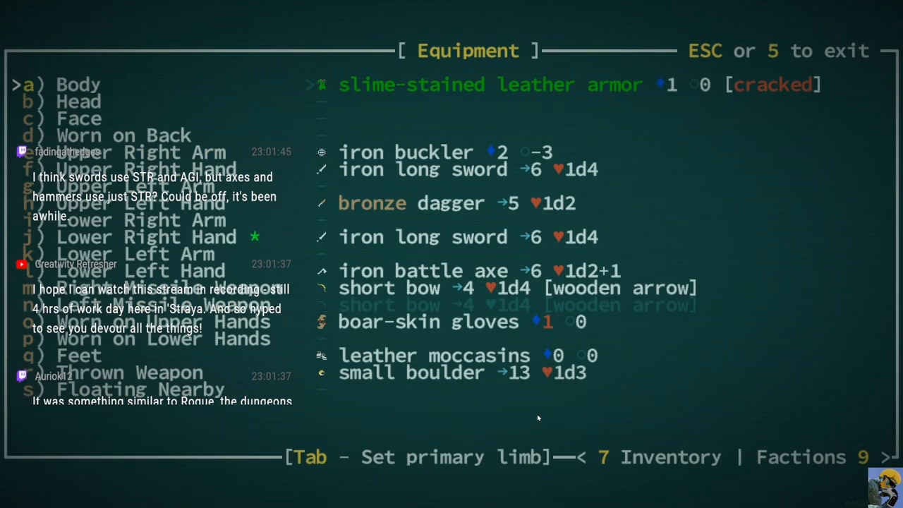